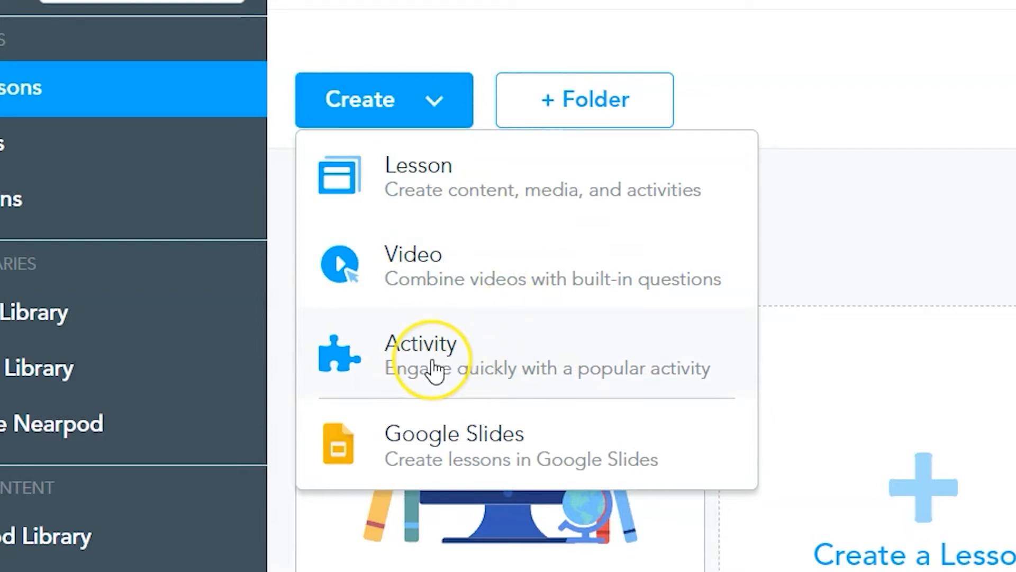
# Step: Start creating a new activity from the Create menu to reach the Quick Start choices
pyautogui.click(428, 353)
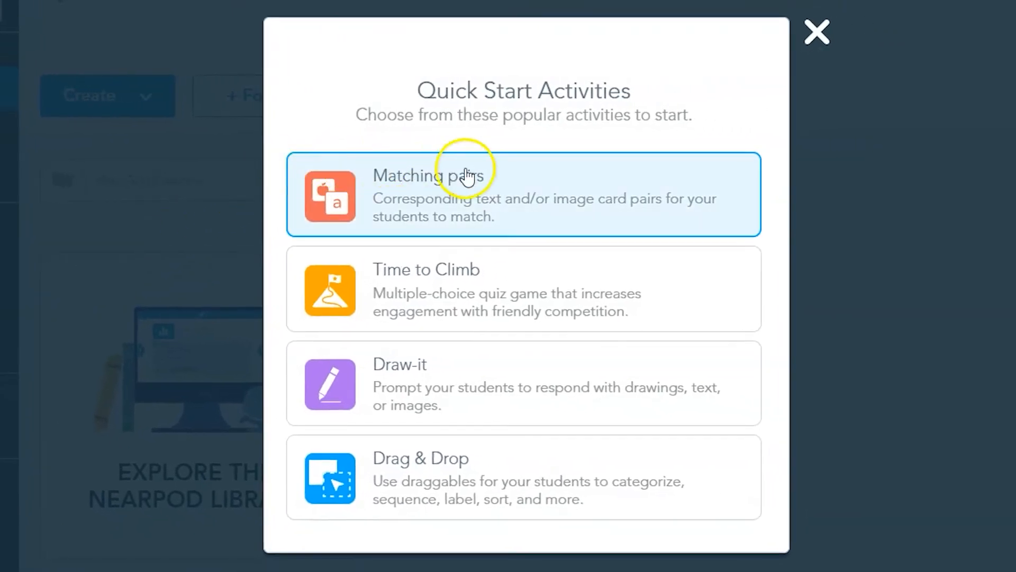
pyautogui.moveTo(726, 208)
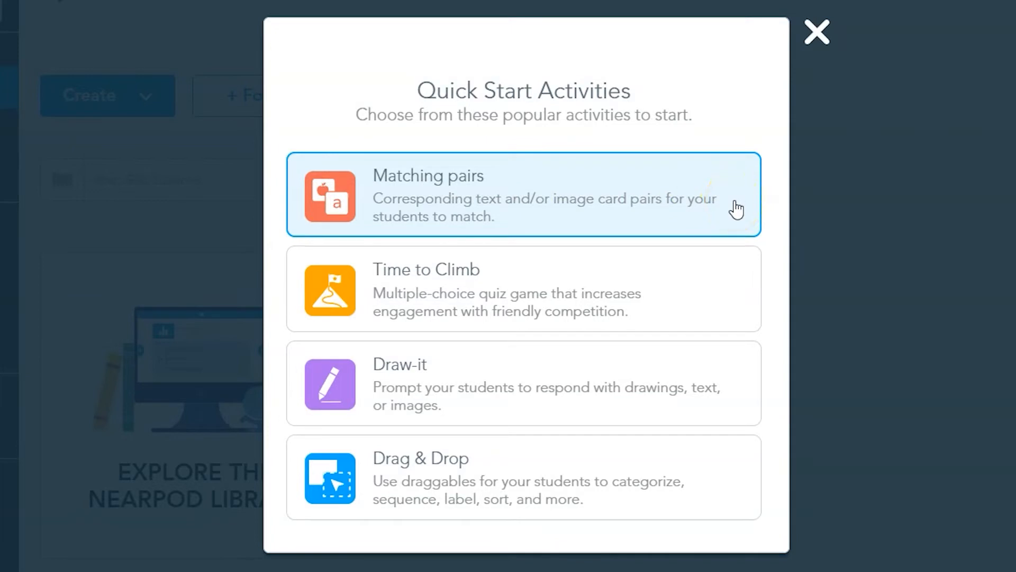
# Step: Choose the Matching pairs activity type and browse down to its ready-made library
pyautogui.click(523, 194)
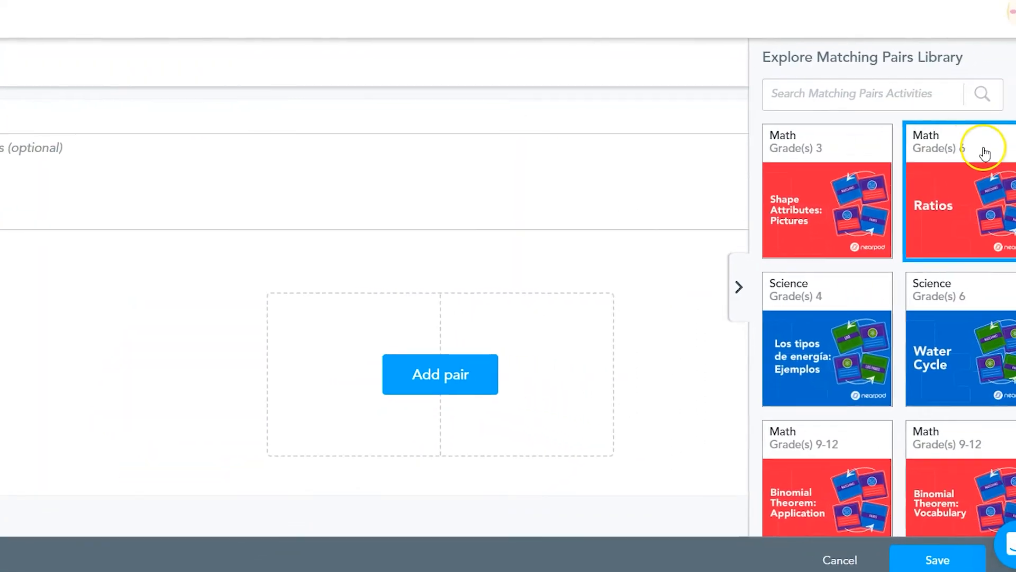
pyautogui.scroll(-3)
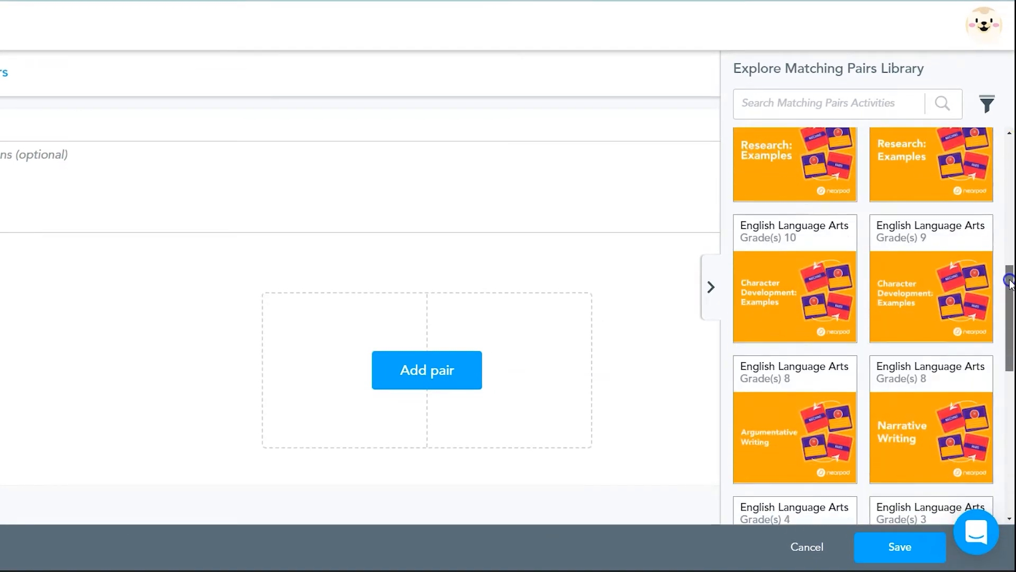
pyautogui.scroll(-3)
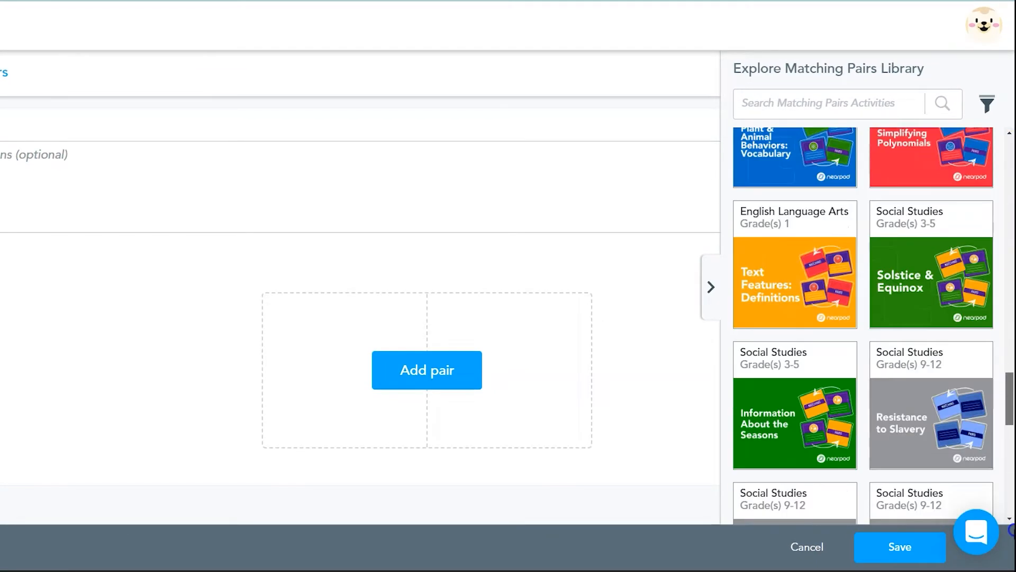
pyautogui.scroll(-3)
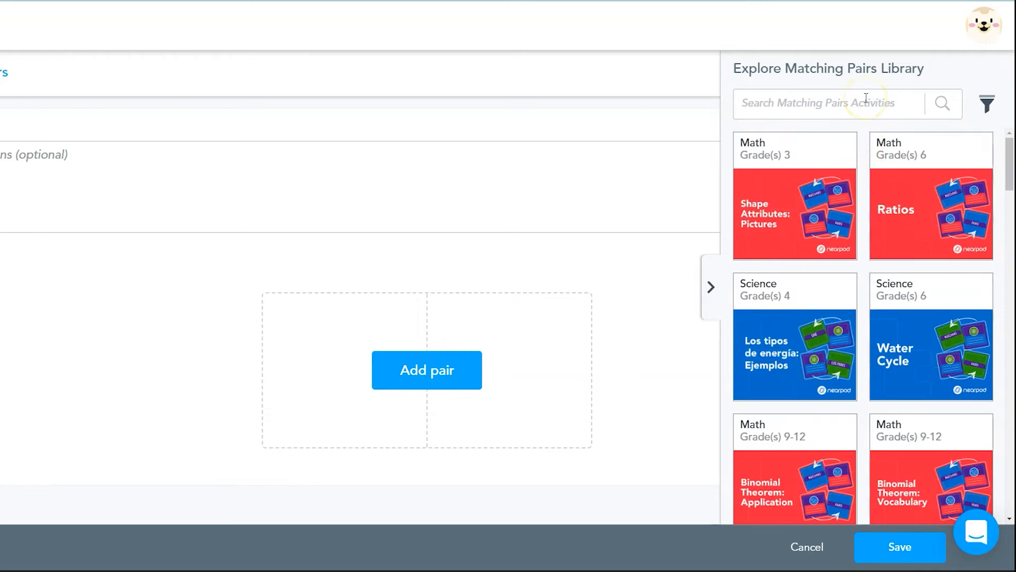
# Step: Search the library for 'physics' and load the Distance-Time Graphs pair set
pyautogui.write('physics')
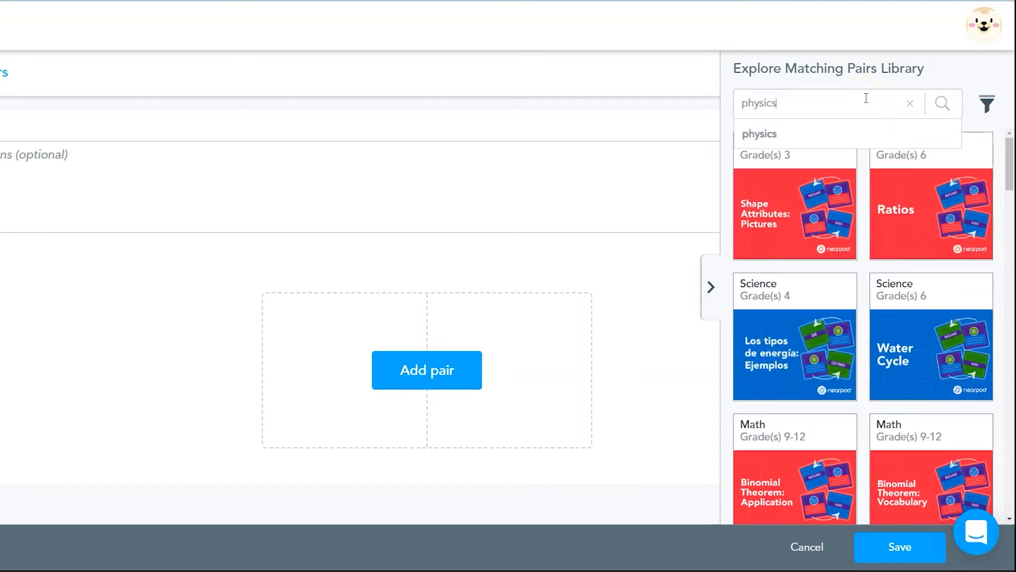
pyautogui.click(760, 133)
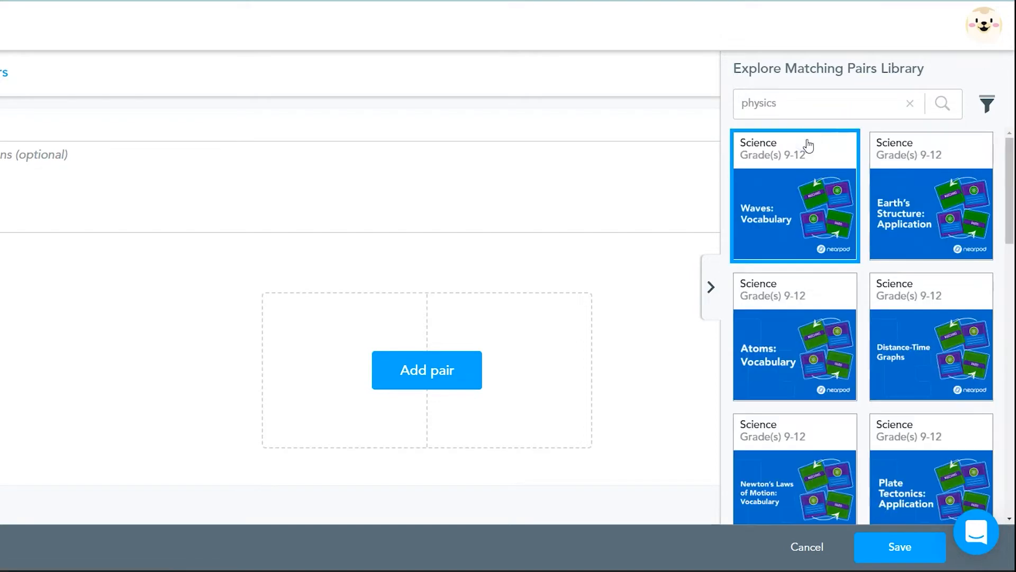
pyautogui.click(931, 214)
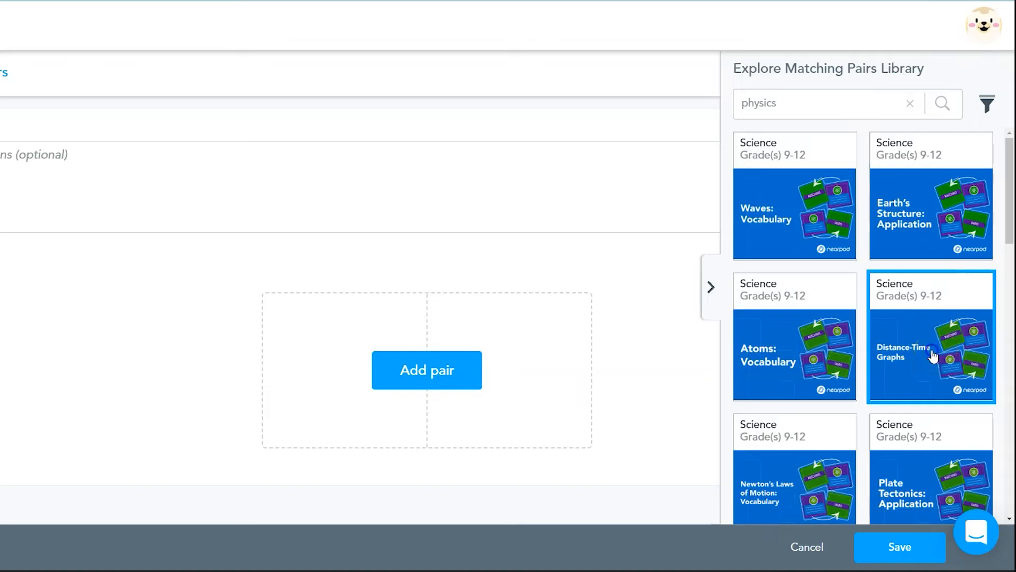
pyautogui.click(931, 336)
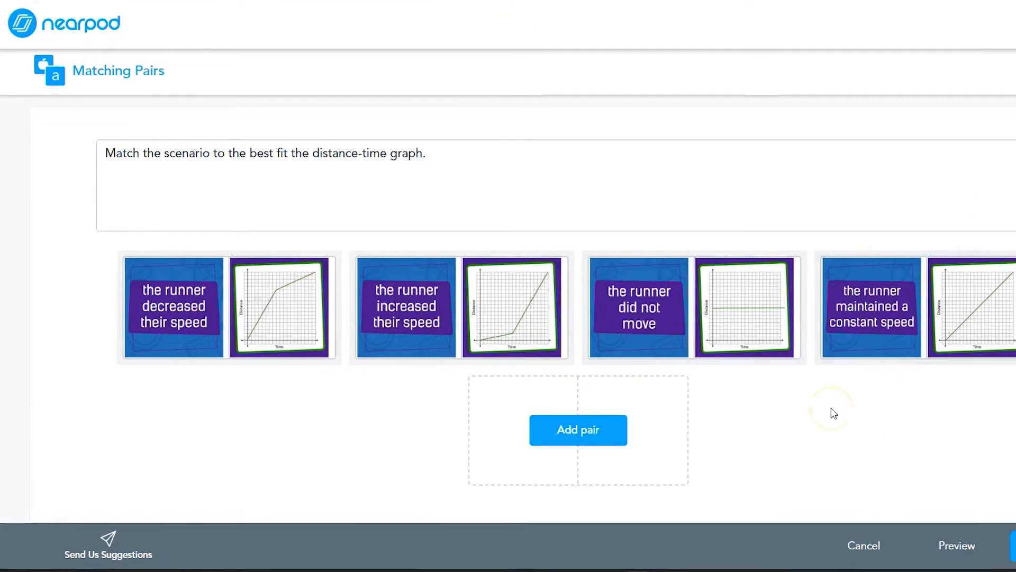
pyautogui.moveTo(574, 174)
pyautogui.write(' or match the')
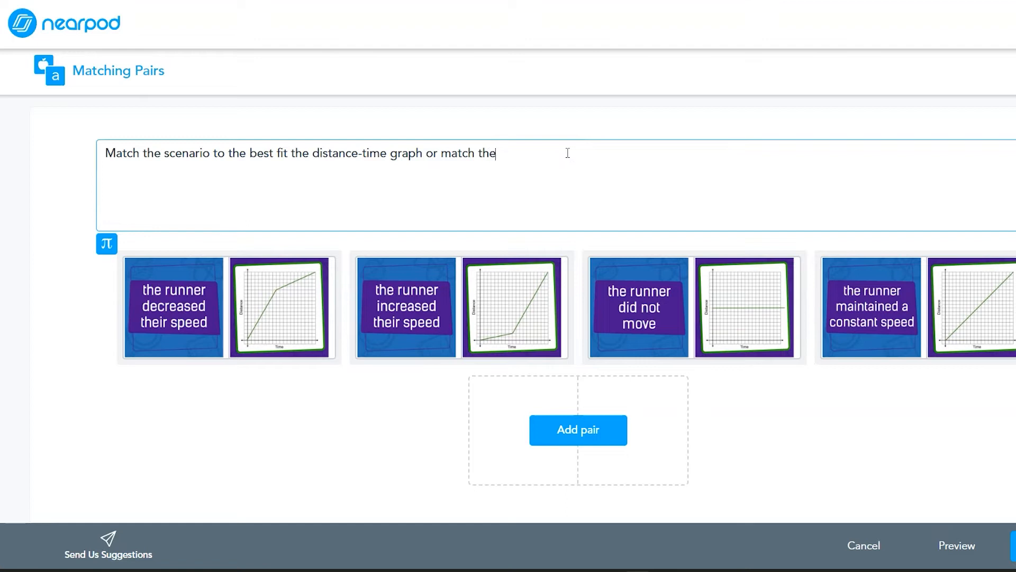
# Step: Append a sentence to the instructions offering to match vocabulary to its definition
pyautogui.write('vocabulary term t')
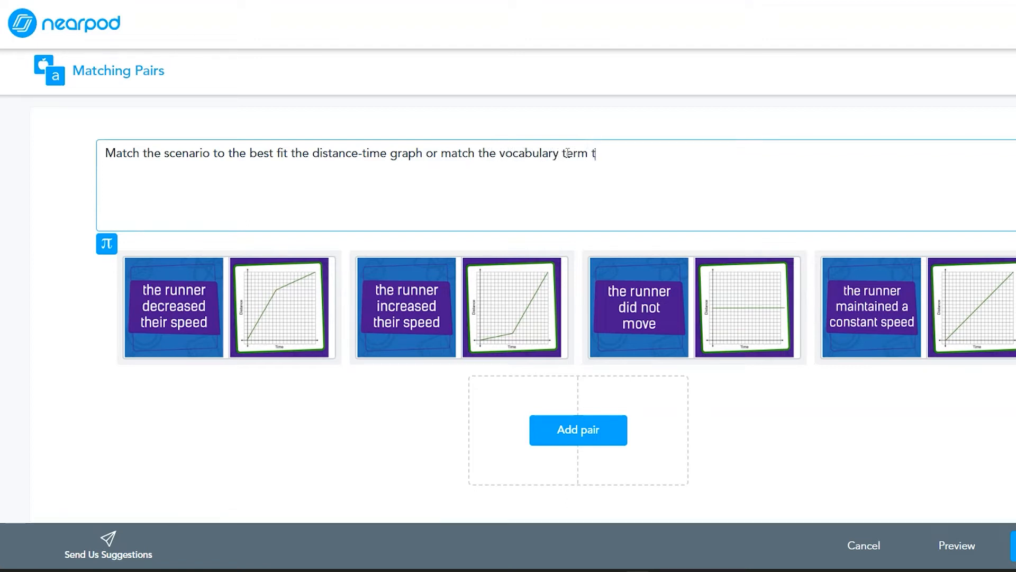
pyautogui.write('o its definition.')
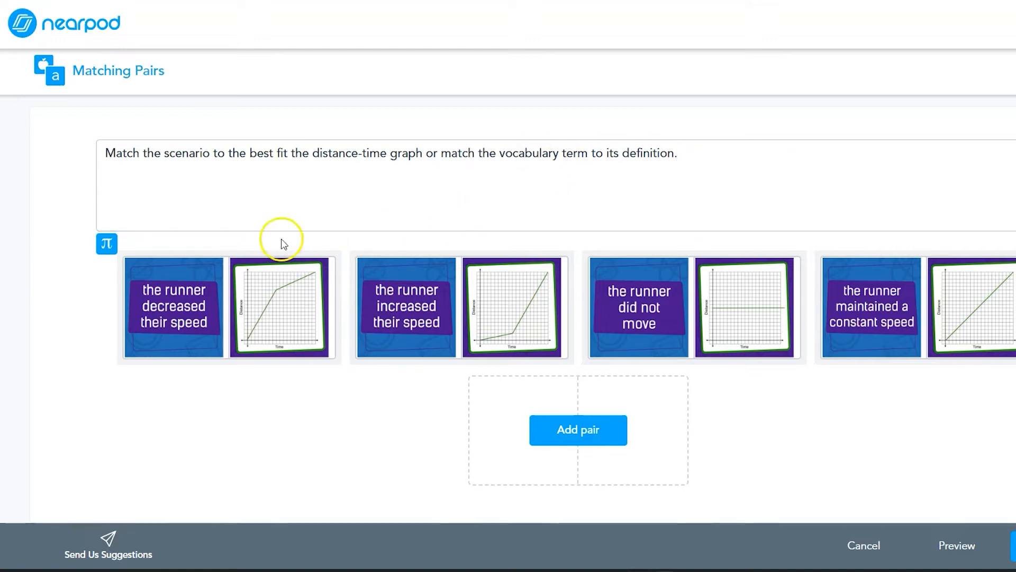
# Step: Browse the π math-symbol menu through its operator and equation categories
pyautogui.click(107, 245)
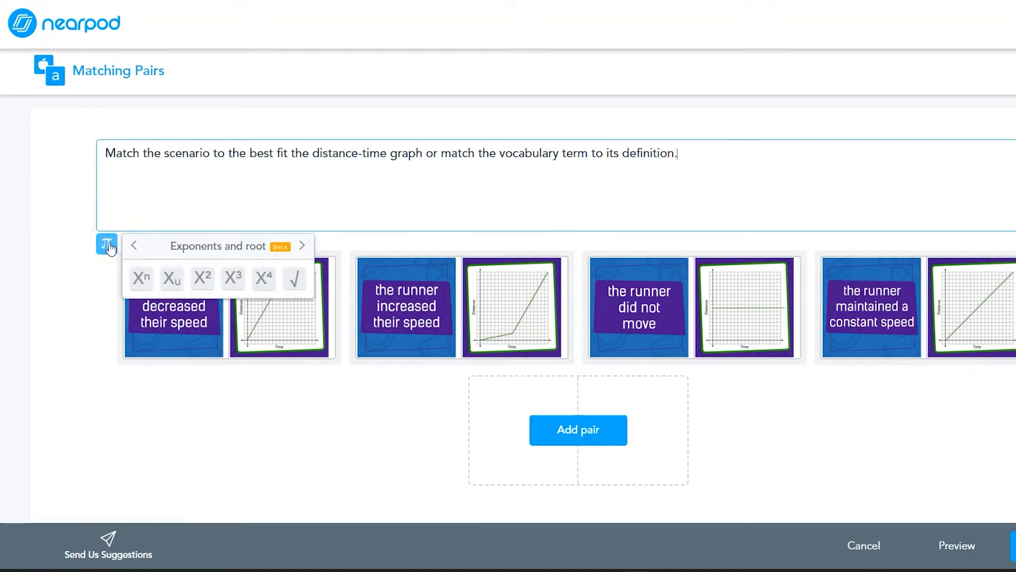
pyautogui.click(300, 245)
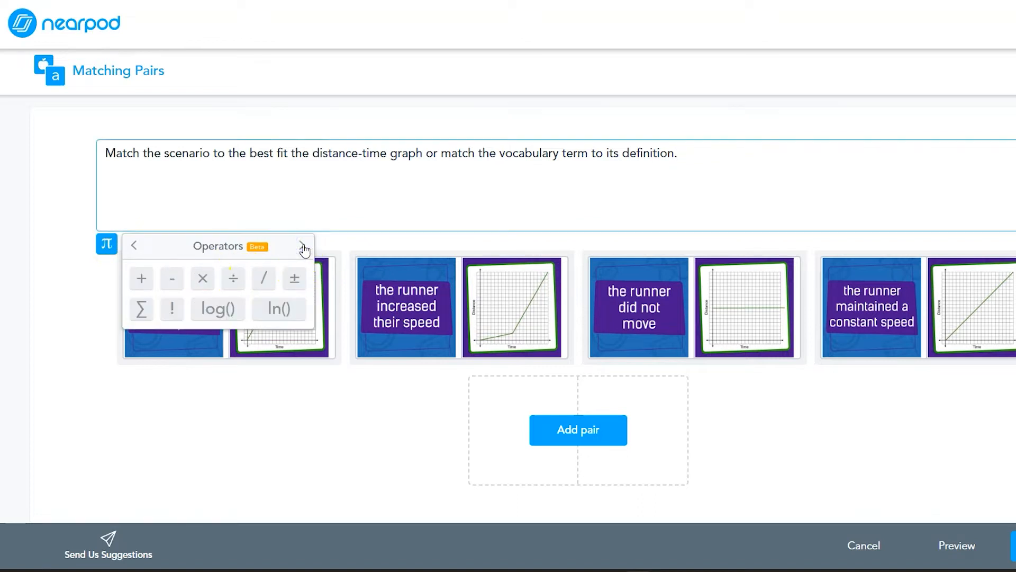
pyautogui.click(303, 245)
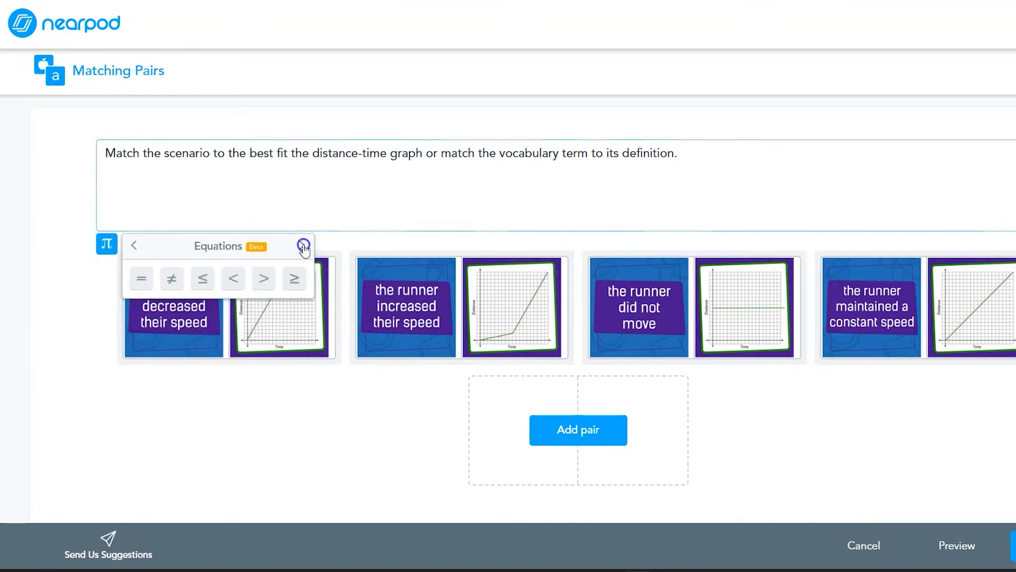
pyautogui.click(304, 248)
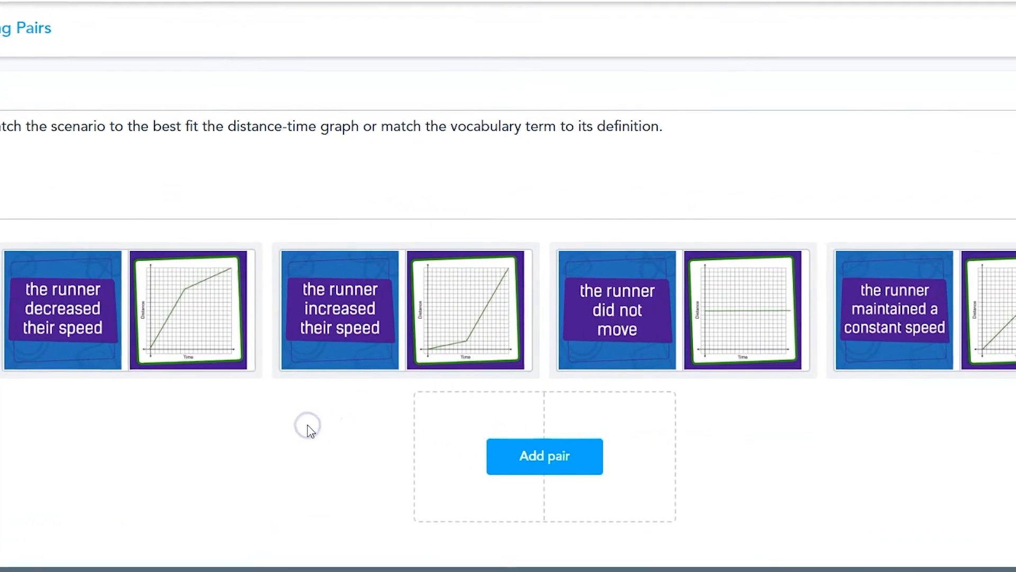
# Step: Add Pair 5 matching Speed to "An object's DISTANCE over TIME." and save it
pyautogui.scroll(-3)
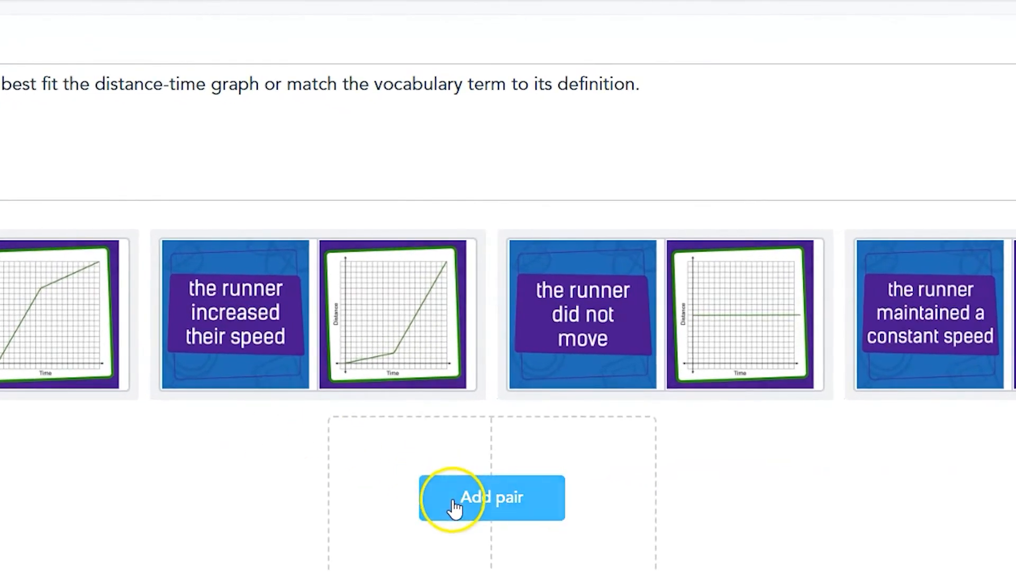
pyautogui.click(492, 497)
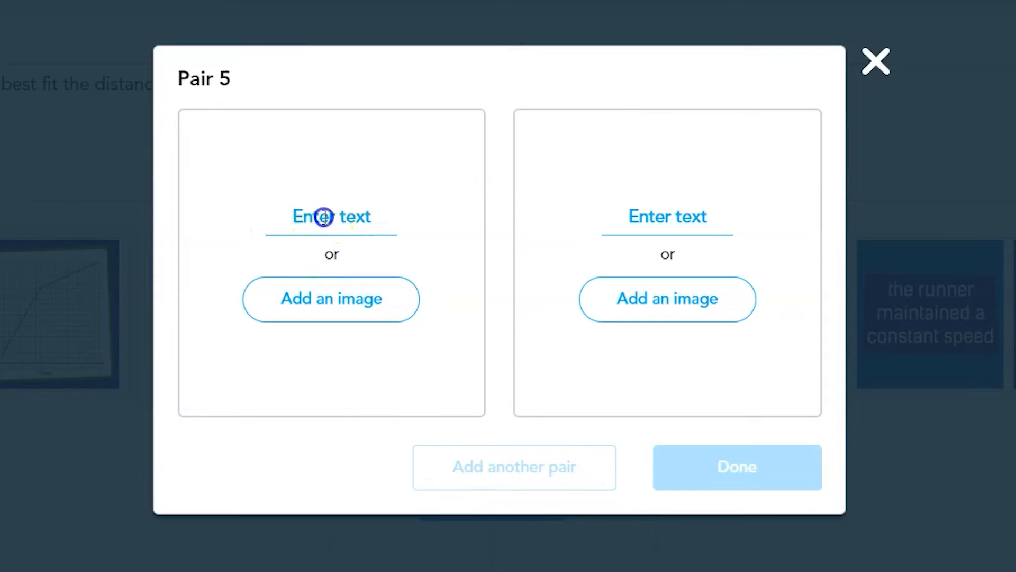
pyautogui.write('Speed')
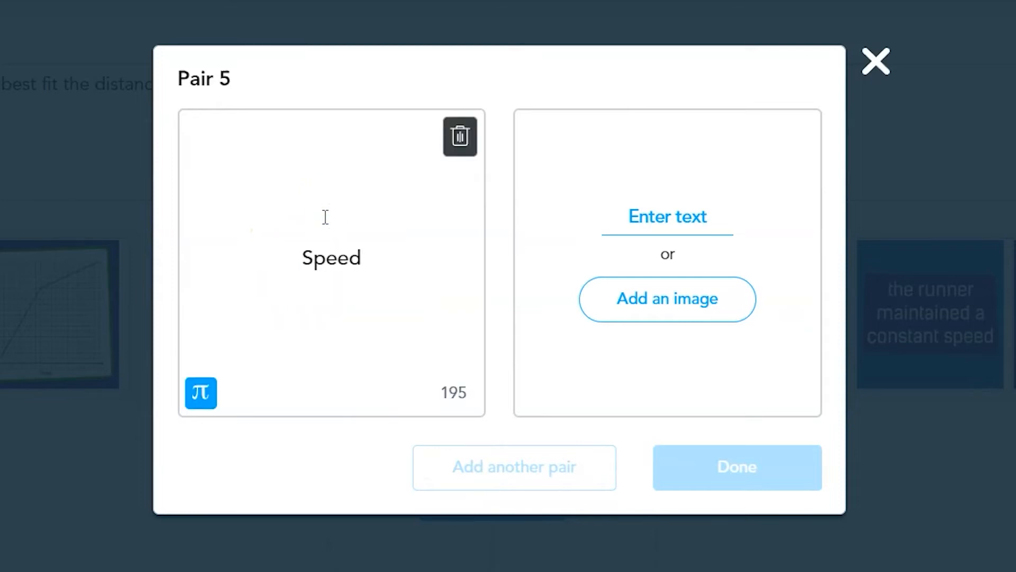
pyautogui.click(667, 216)
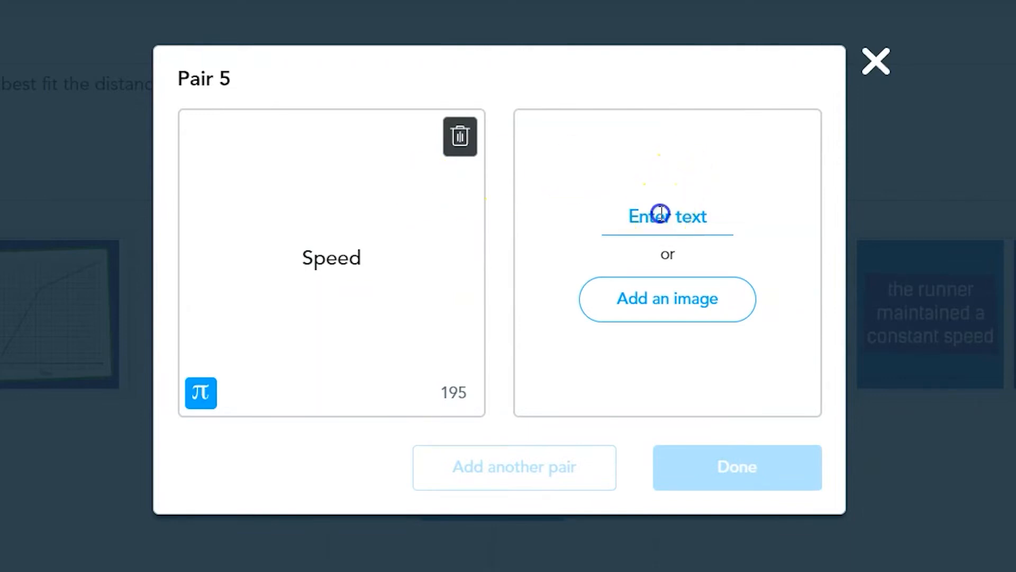
pyautogui.write("An object's dis")
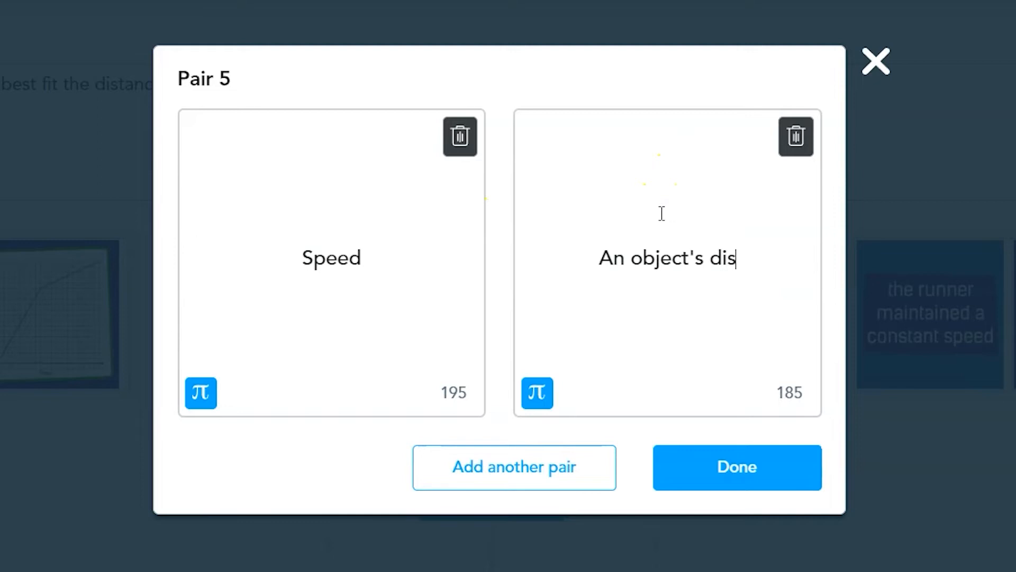
pyautogui.write('DISTANCE over')
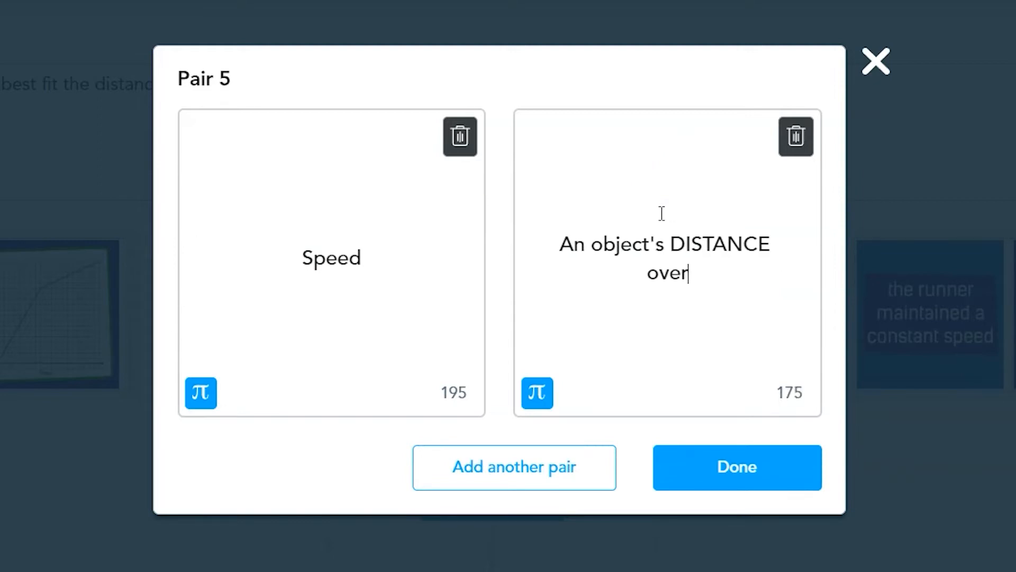
pyautogui.write('TIME.')
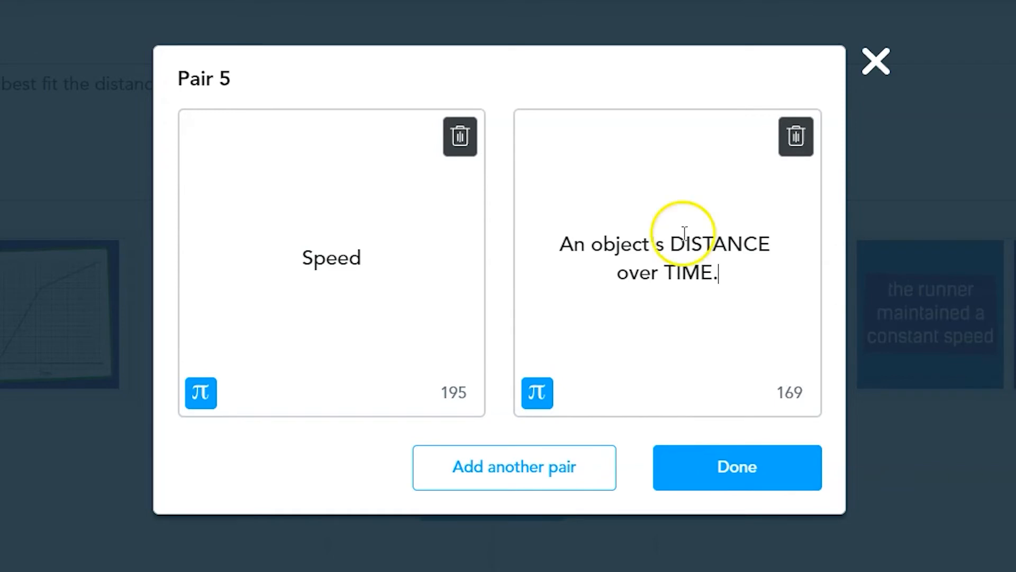
pyautogui.click(736, 467)
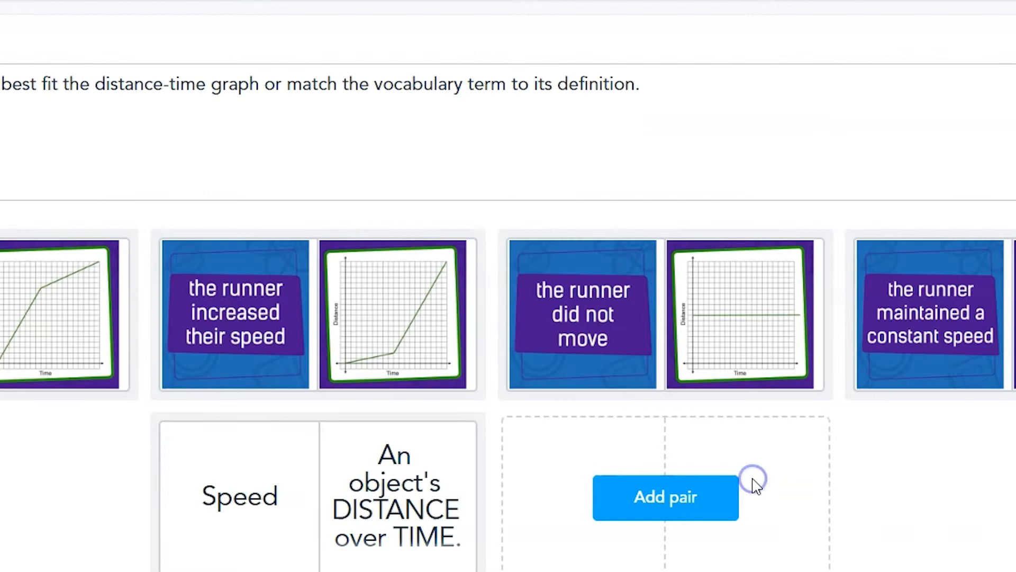
# Step: Add Pair 6 matching Velocity to "An object's DISPLACEMENT OVER TIME" and start another pair
pyautogui.click(665, 497)
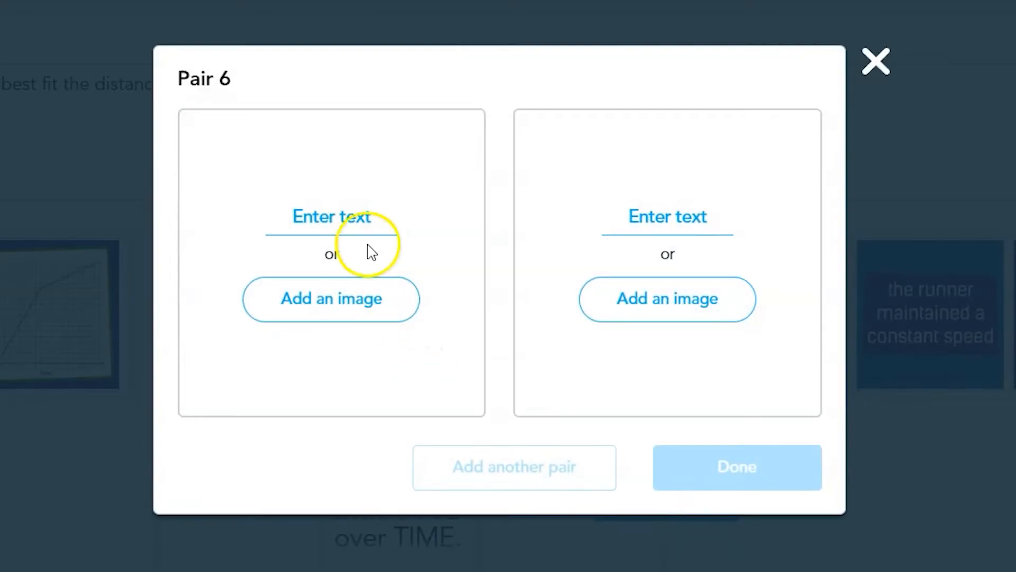
pyautogui.write('Velocity')
pyautogui.write("An object's")
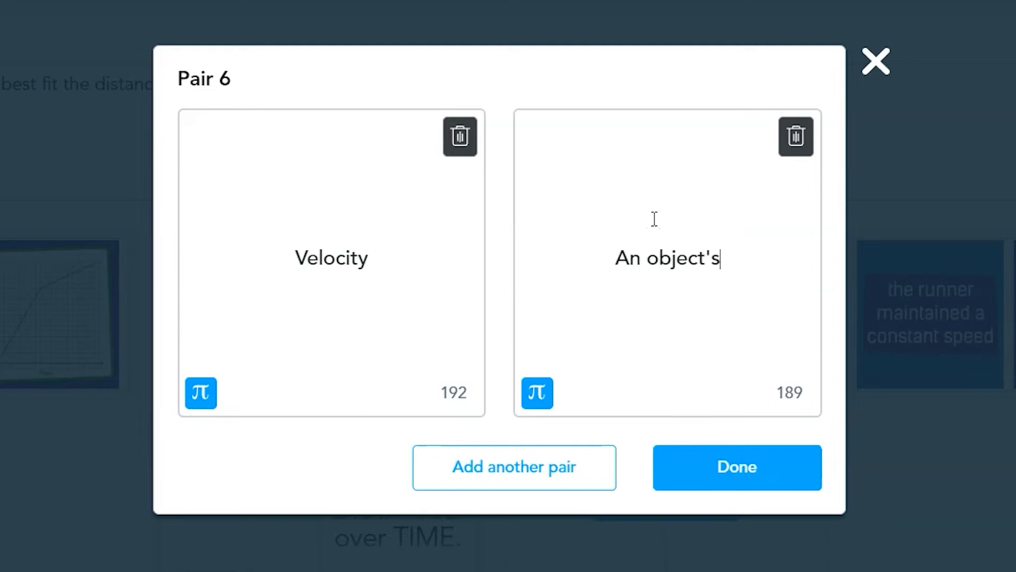
pyautogui.write('DISPLACEMENT OVER TIME')
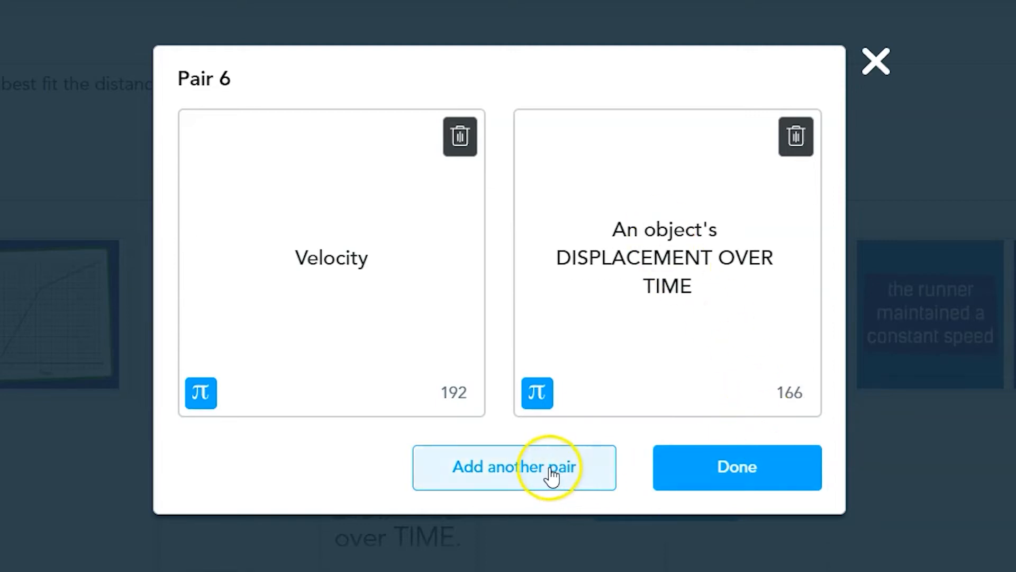
pyautogui.click(513, 466)
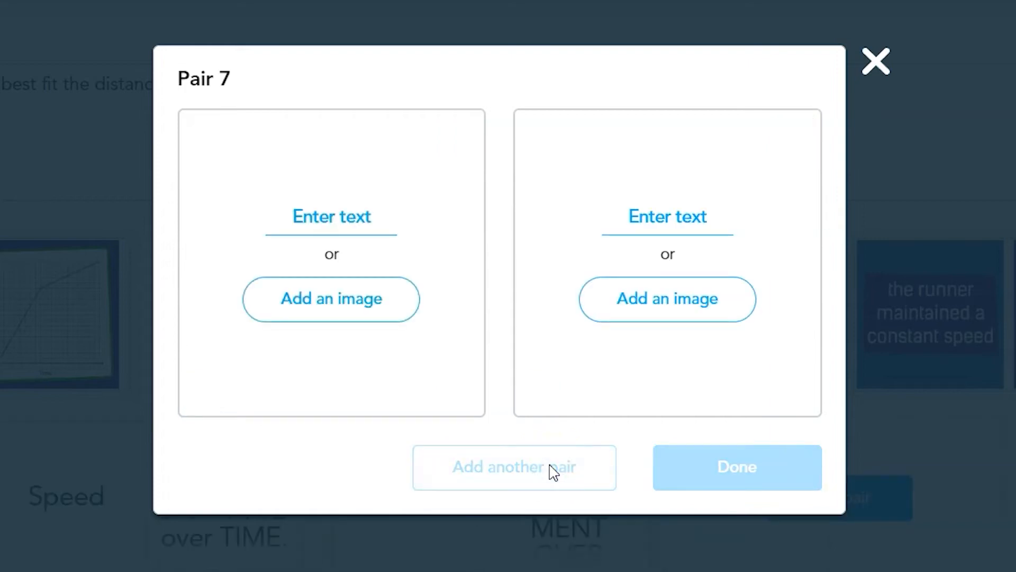
# Step: Enter "The runner changes directions." on the left card of Pair 7
pyautogui.click(331, 216)
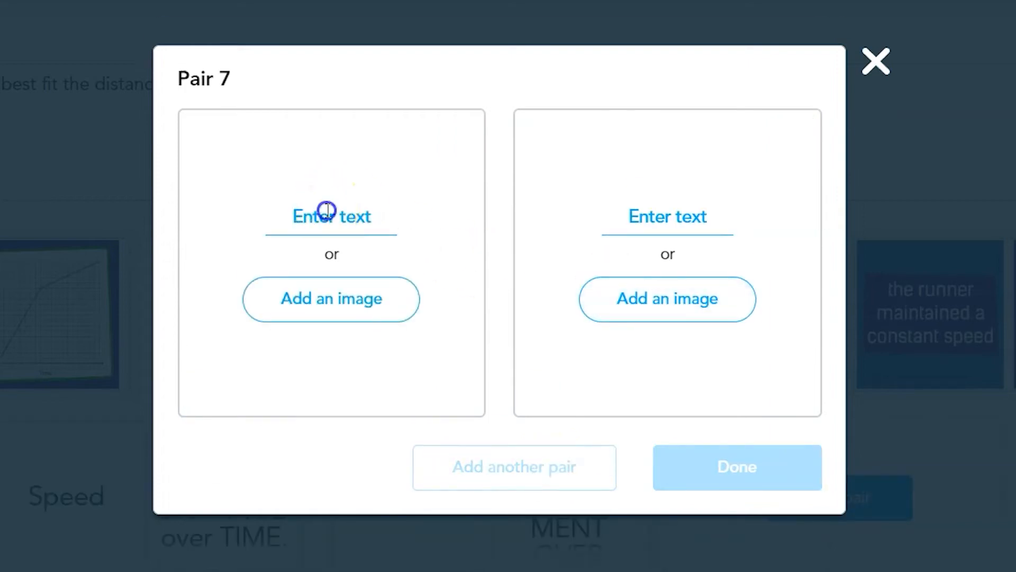
pyautogui.write('The runner changes directions.')
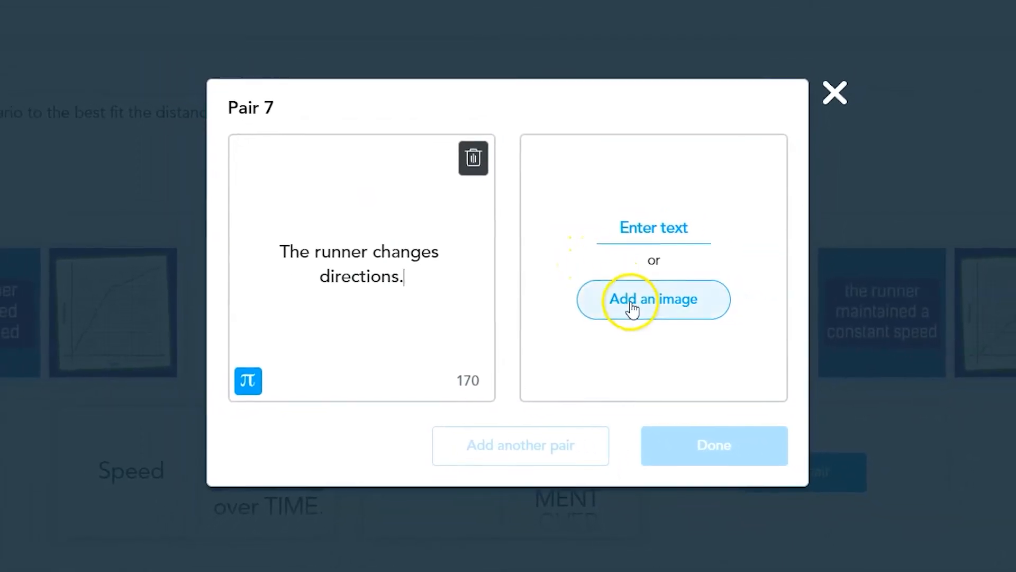
# Step: Attach a Google-searched 'position vs time graph' image to Pair 7's right card and save the pair
pyautogui.click(652, 299)
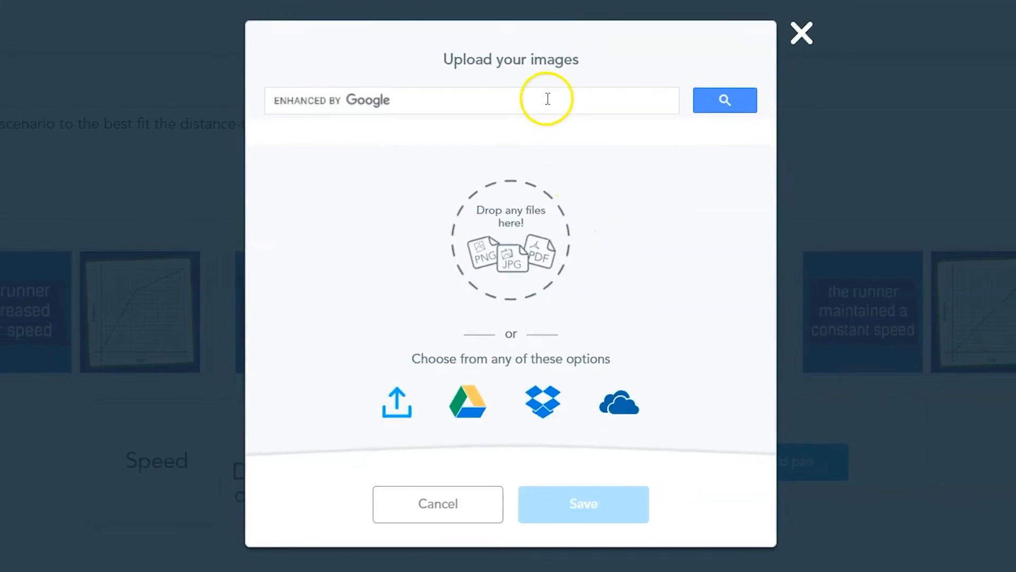
pyautogui.write('position vs tim')
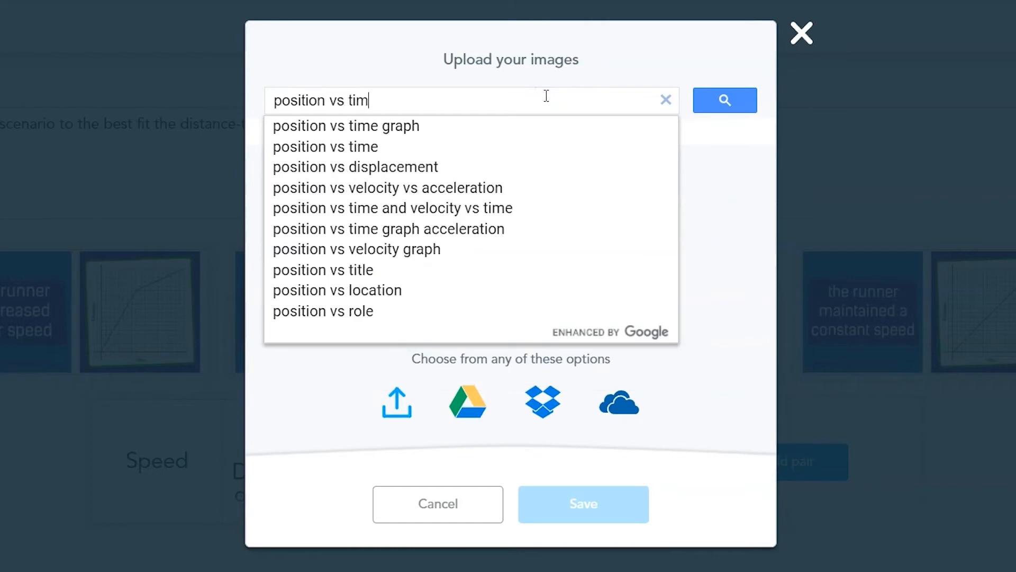
pyautogui.click(346, 126)
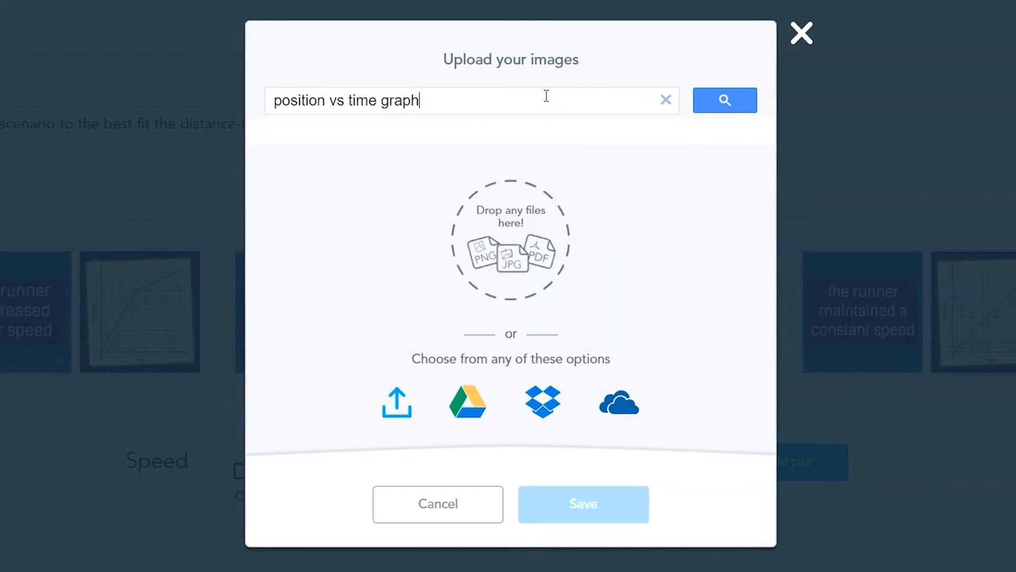
pyautogui.click(725, 100)
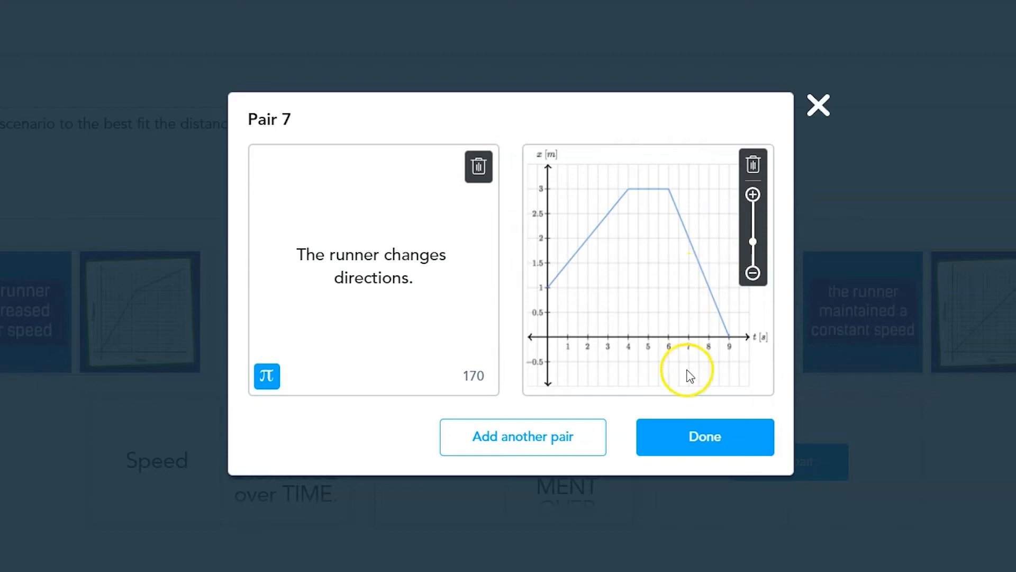
pyautogui.click(704, 436)
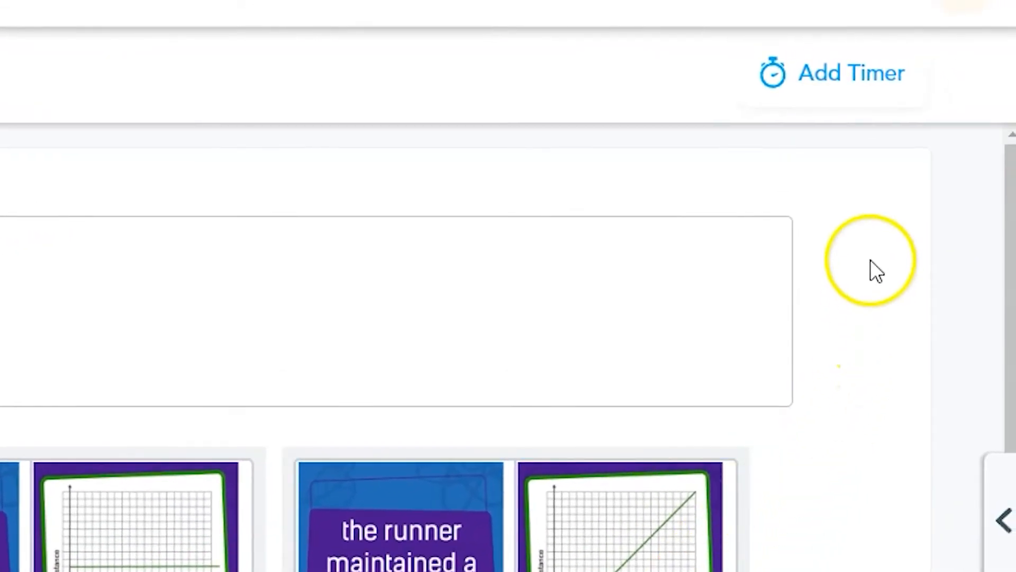
# Step: Add a 04-minute activity timer to the Matching Pairs activity
pyautogui.click(832, 73)
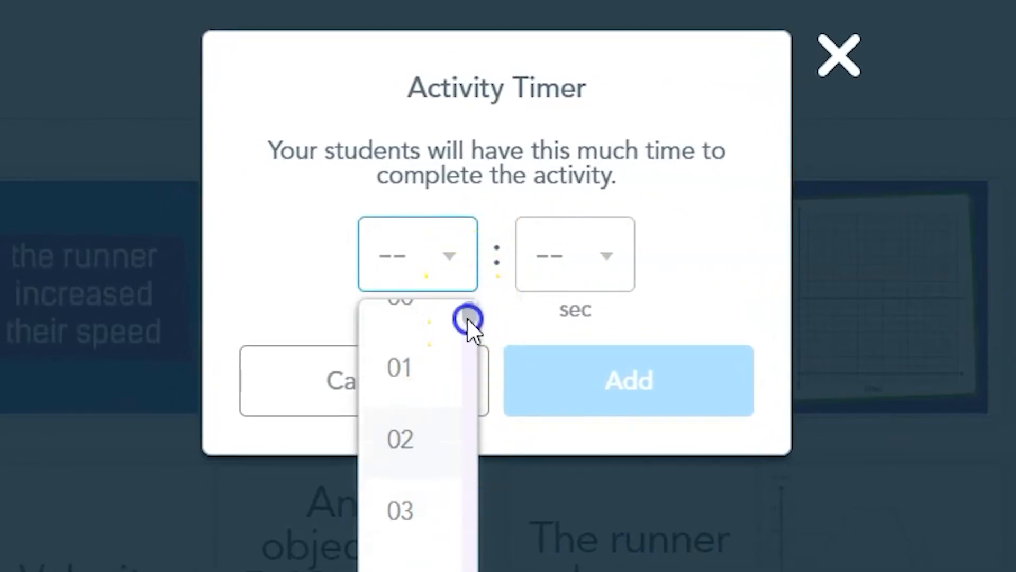
pyautogui.scroll(-3)
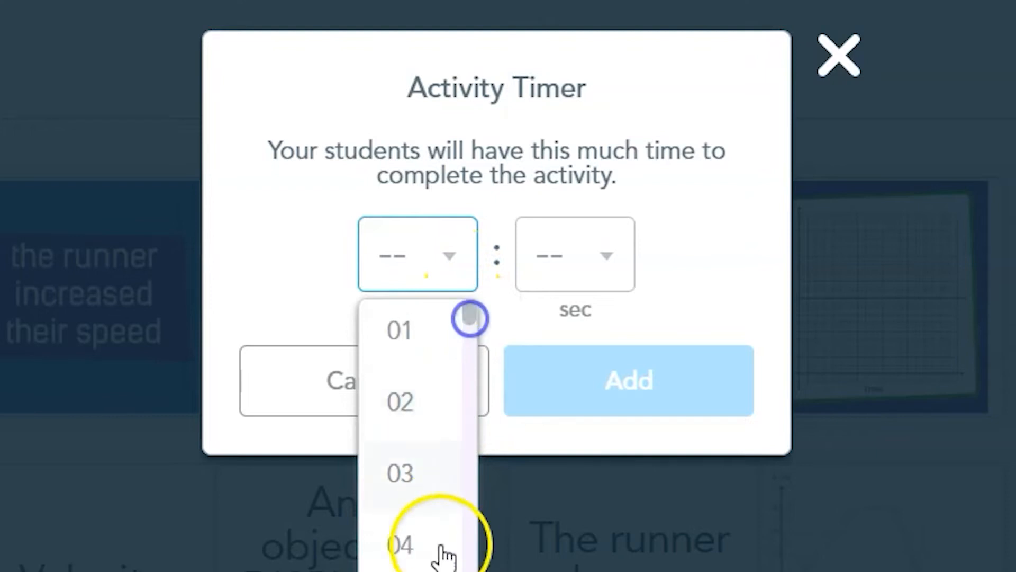
pyautogui.click(399, 545)
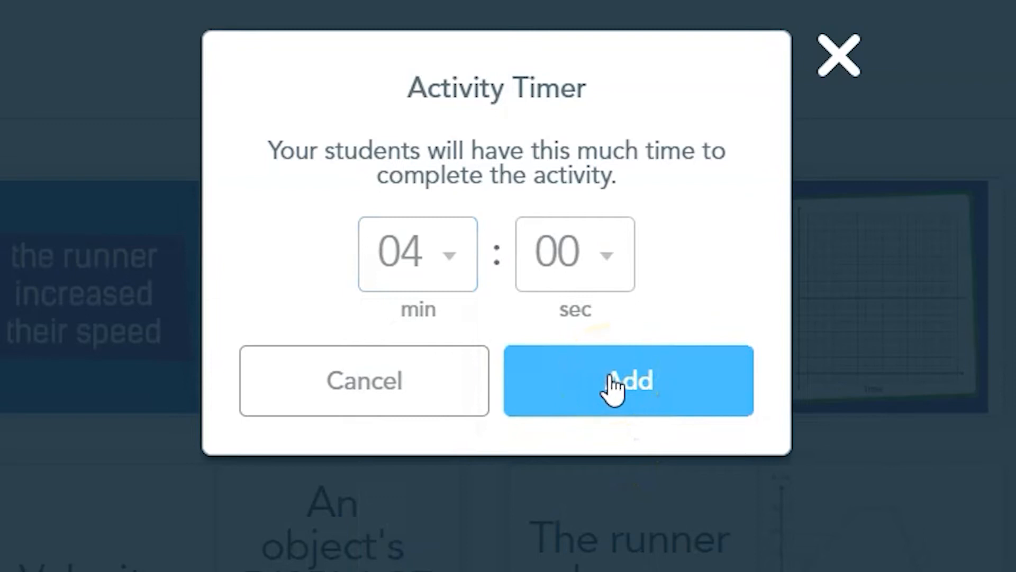
pyautogui.click(628, 381)
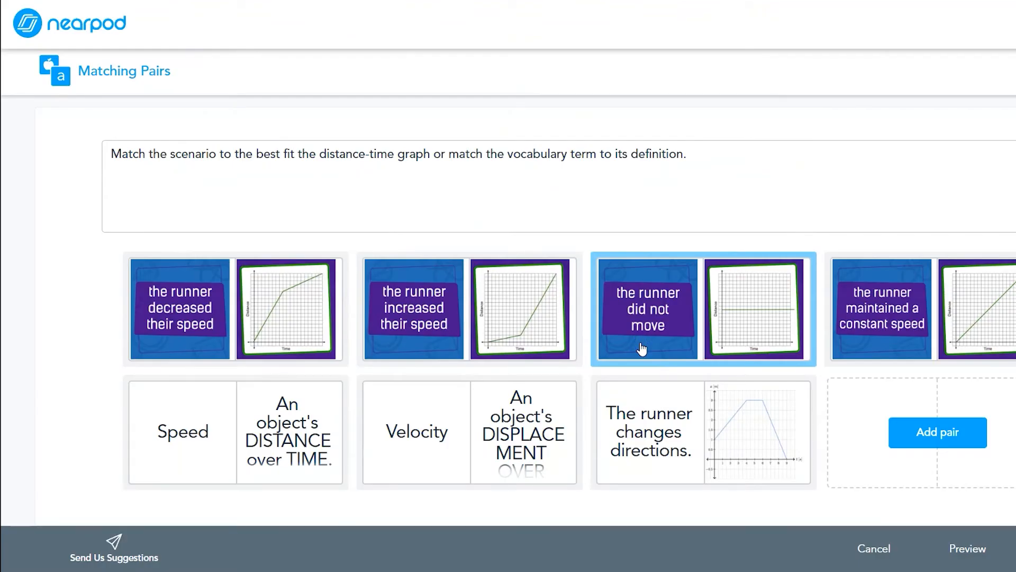
pyautogui.moveTo(824, 350)
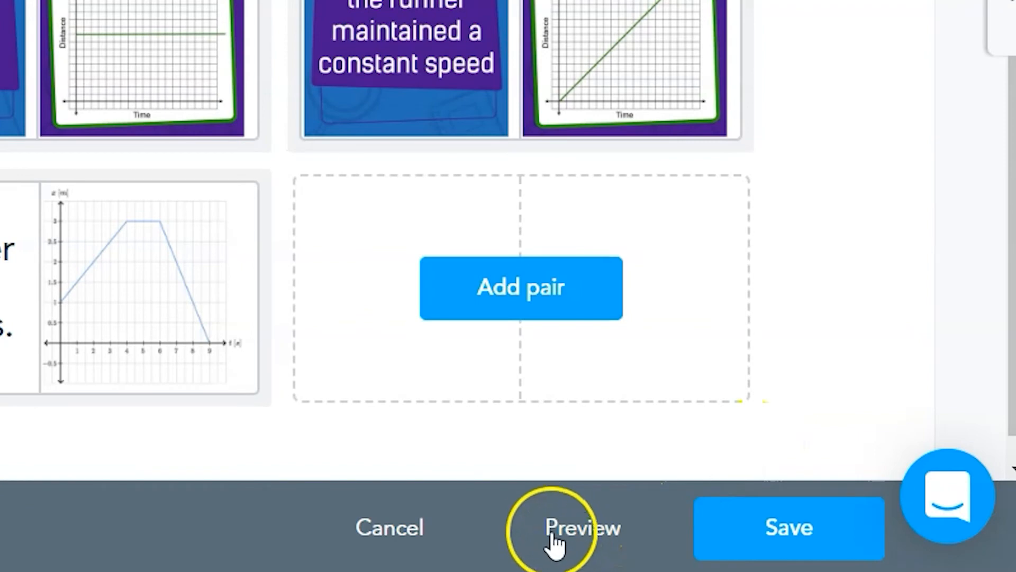
# Step: Preview the activity, inspect the flat-line graph card and match it to "the runner did not move."
pyautogui.click(582, 528)
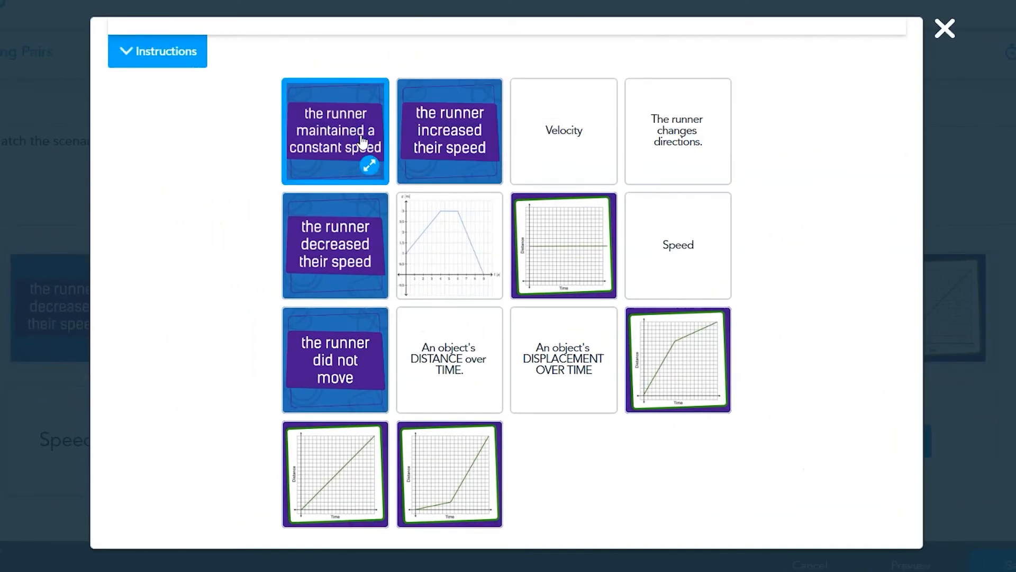
pyautogui.click(449, 245)
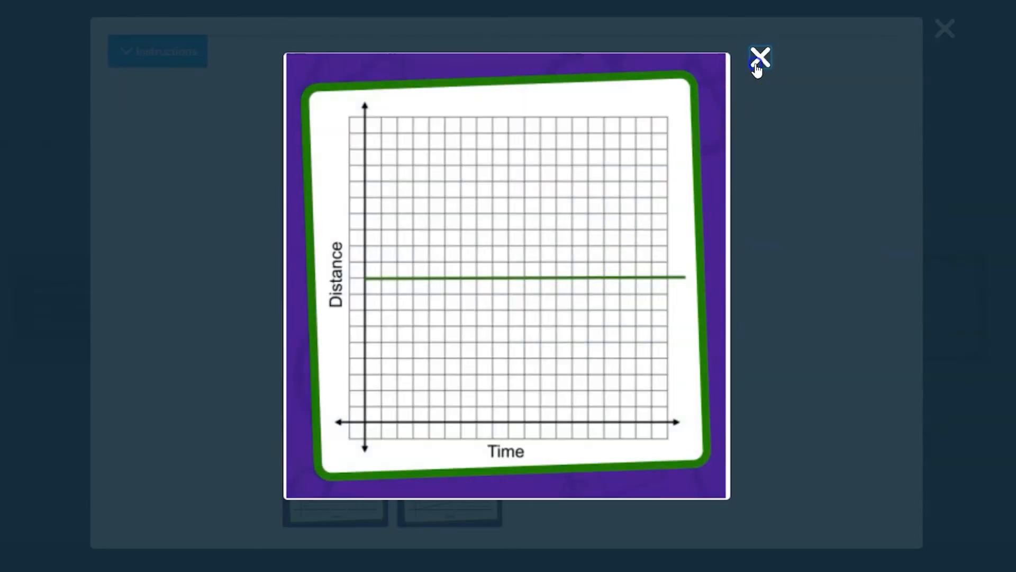
pyautogui.click(760, 57)
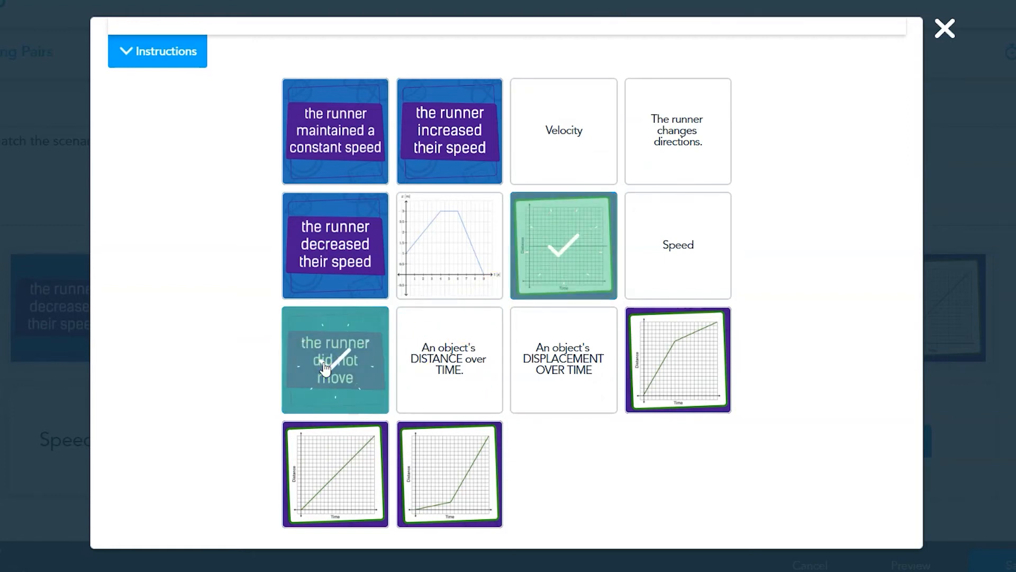
pyautogui.click(334, 359)
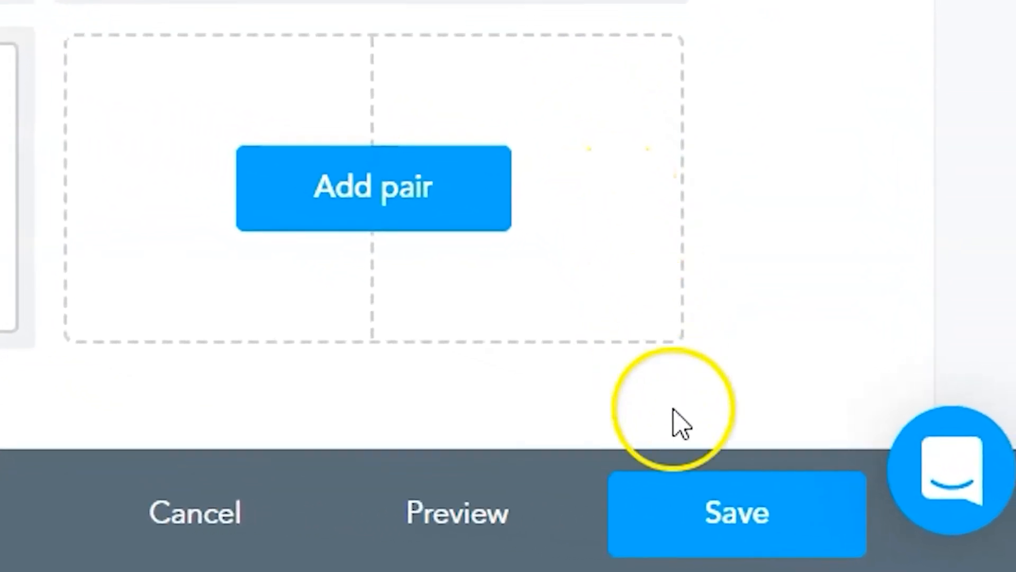
# Step: Save the Matching Pairs slide, then Save & Exit the lesson back to My Library
pyautogui.click(736, 512)
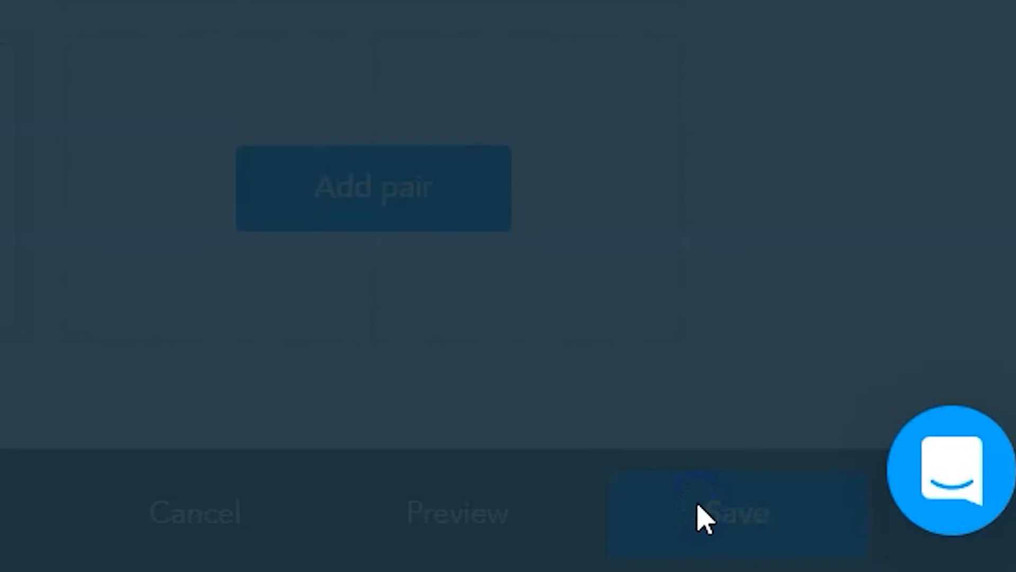
pyautogui.click(737, 512)
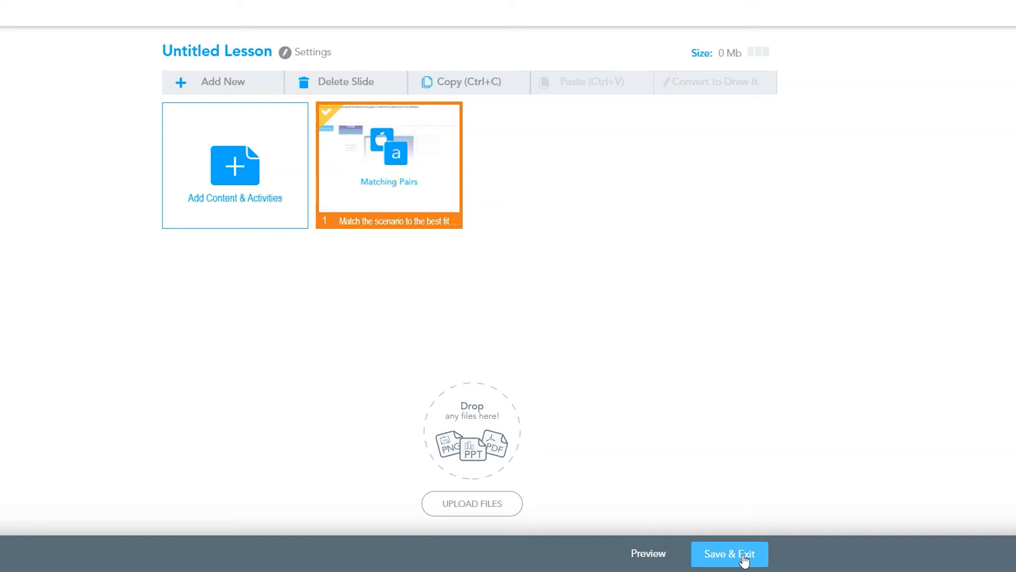
pyautogui.click(728, 554)
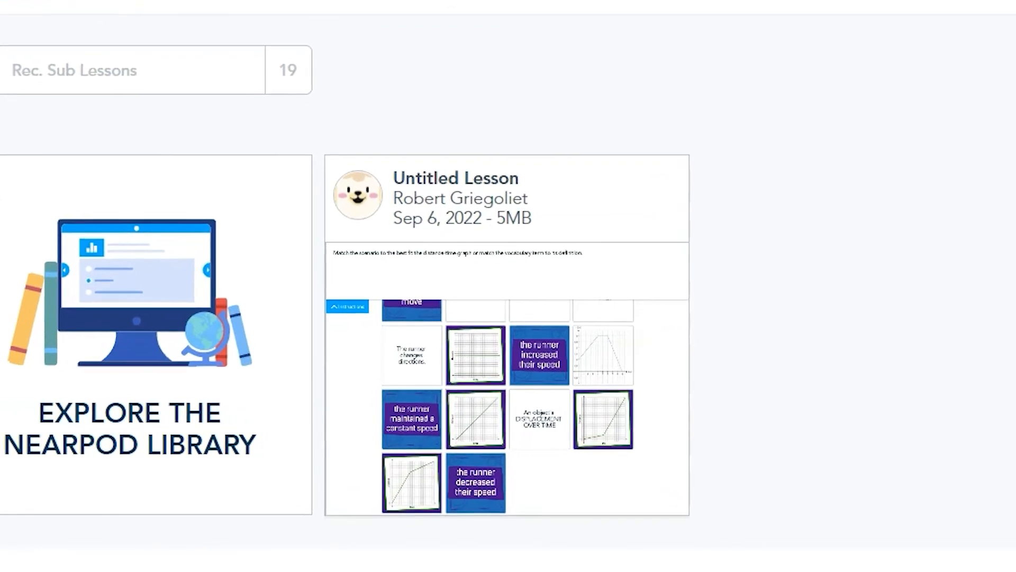
pyautogui.scroll(-3)
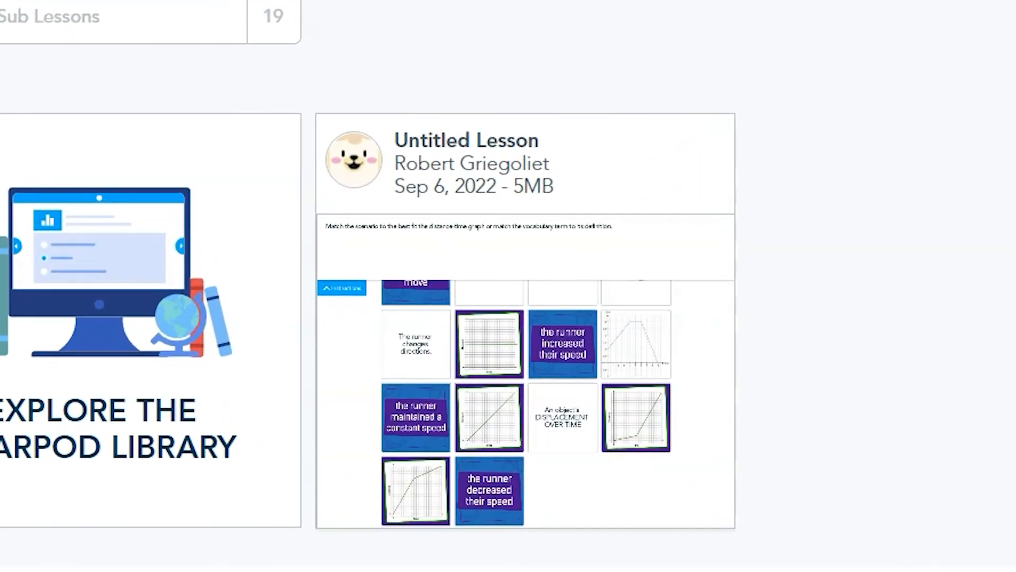
pyautogui.moveTo(964, 445)
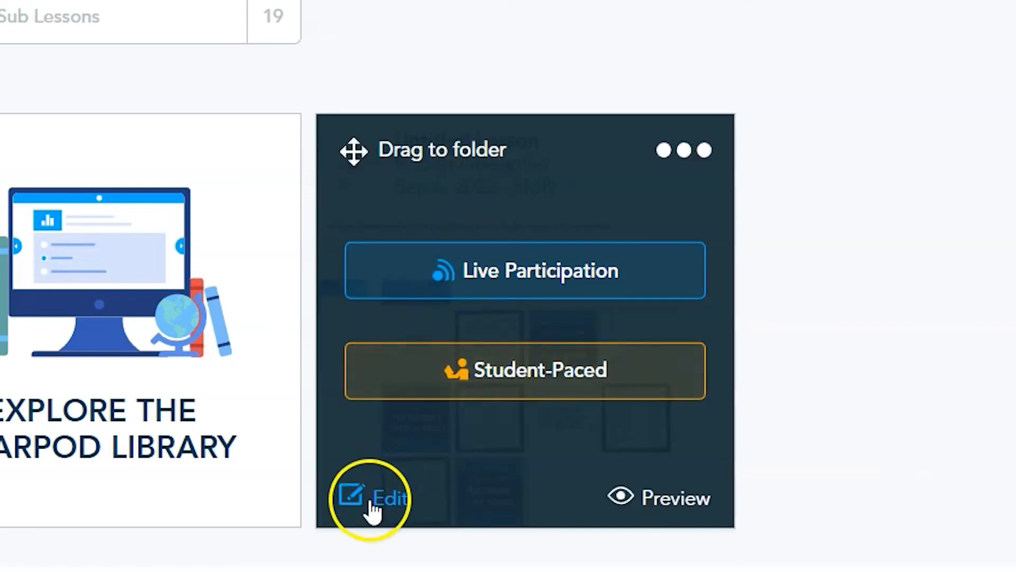
# Step: Reopen the lesson's settings and title it 'Matching Activity'
pyautogui.click(372, 498)
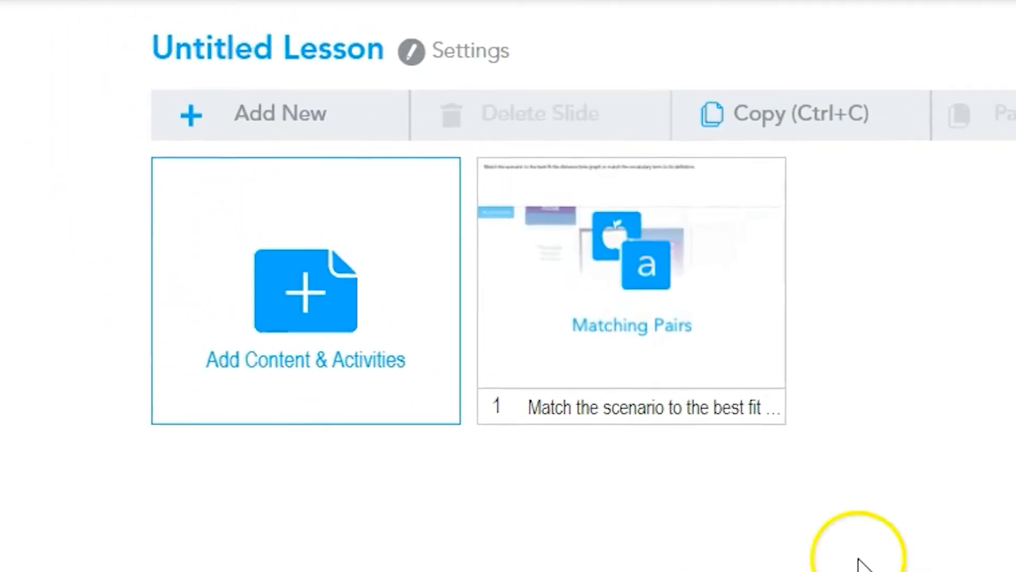
pyautogui.click(472, 51)
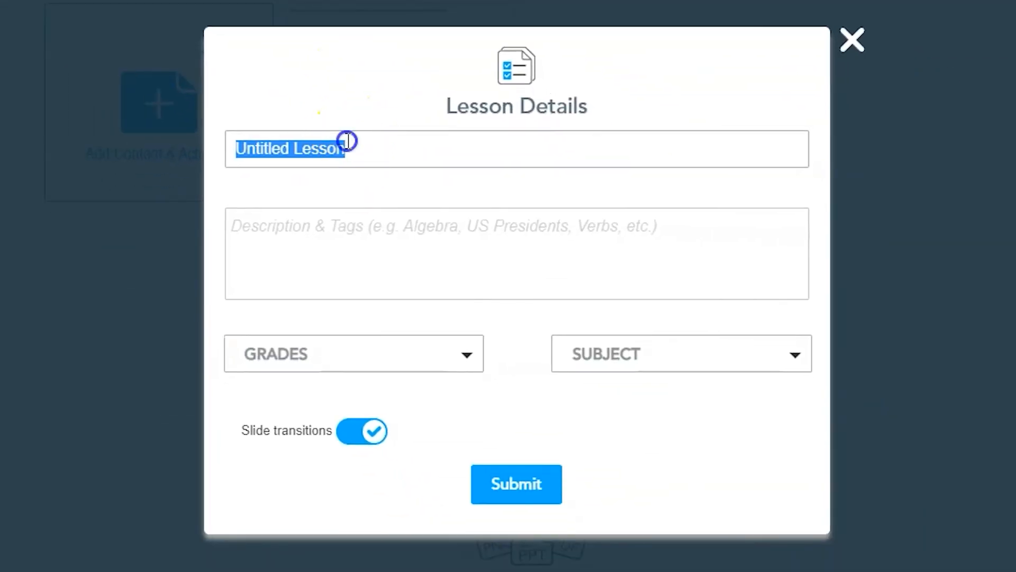
pyautogui.write('Matching Ac')
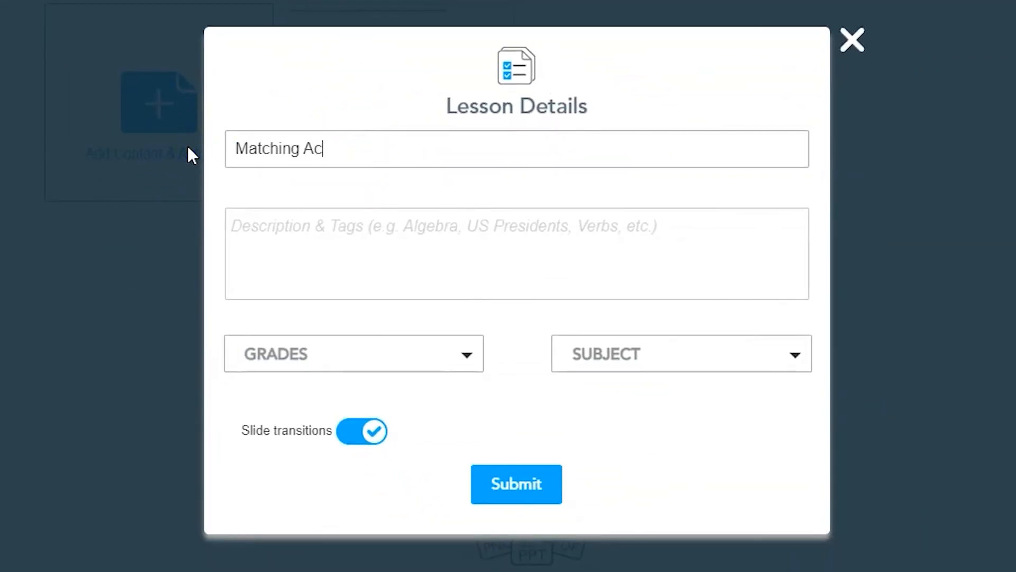
# Step: Describe it as a matching activity where students match graph shapes to motion descriptions and vocabulary to definitions
pyautogui.write('This is a matching')
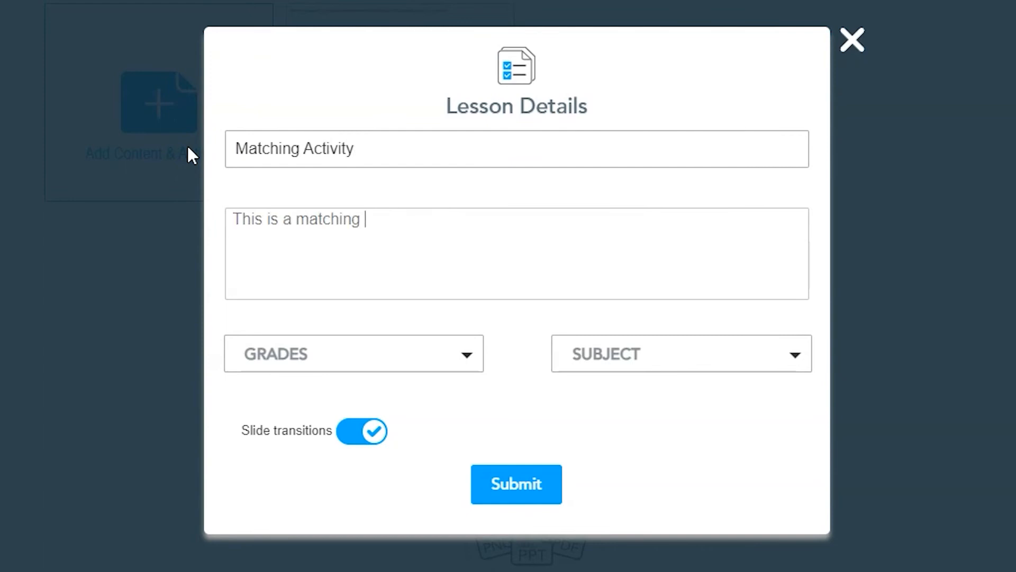
pyautogui.write('activity.  Students m')
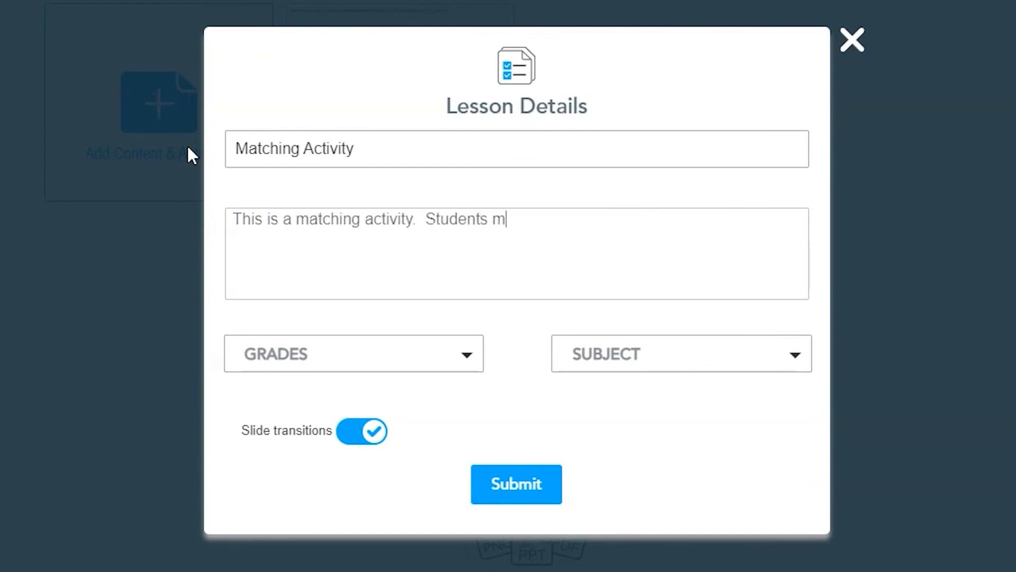
pyautogui.write('atch graph shapes t')
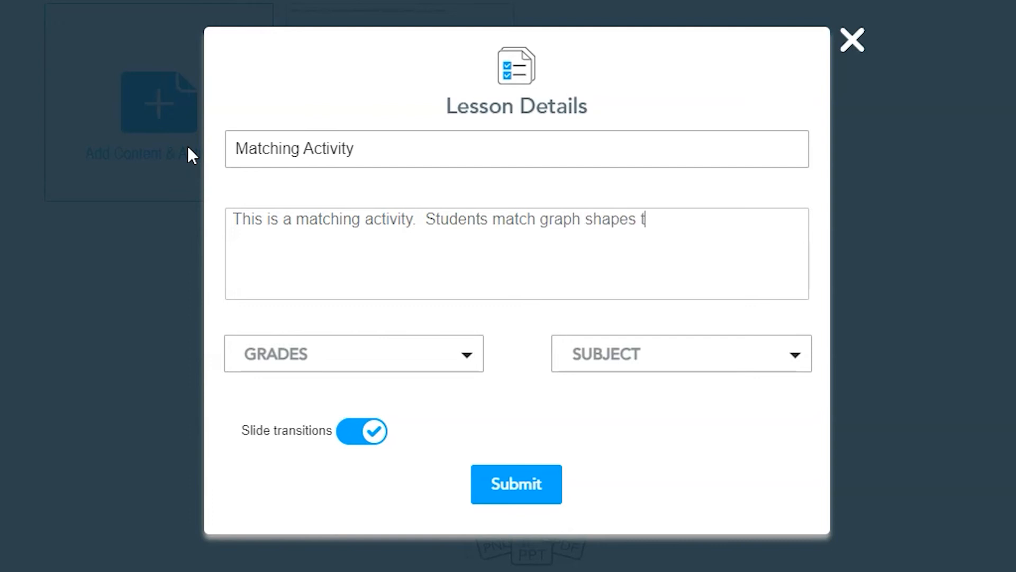
pyautogui.write('o motion descr')
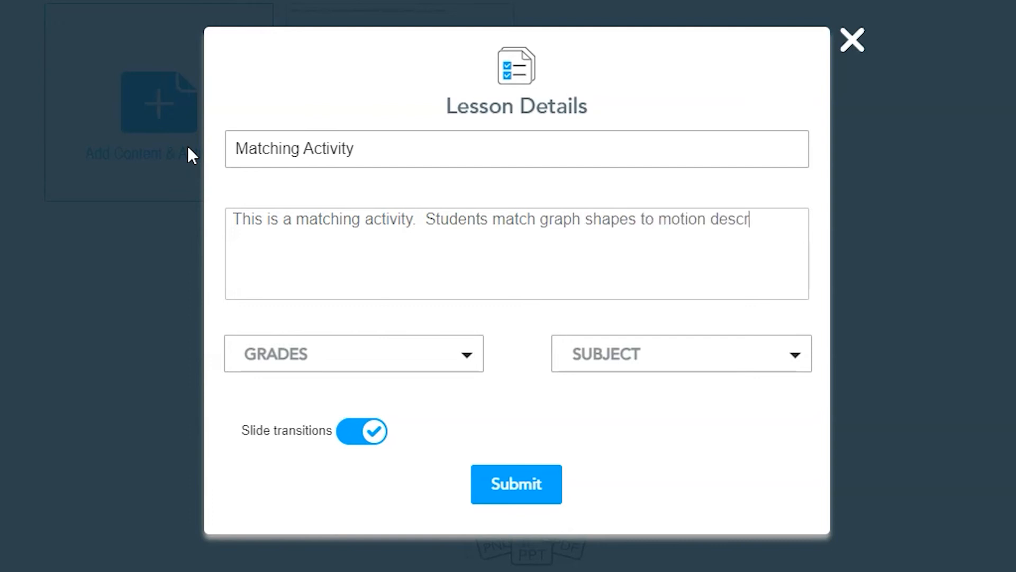
pyautogui.write('iptions and voca')
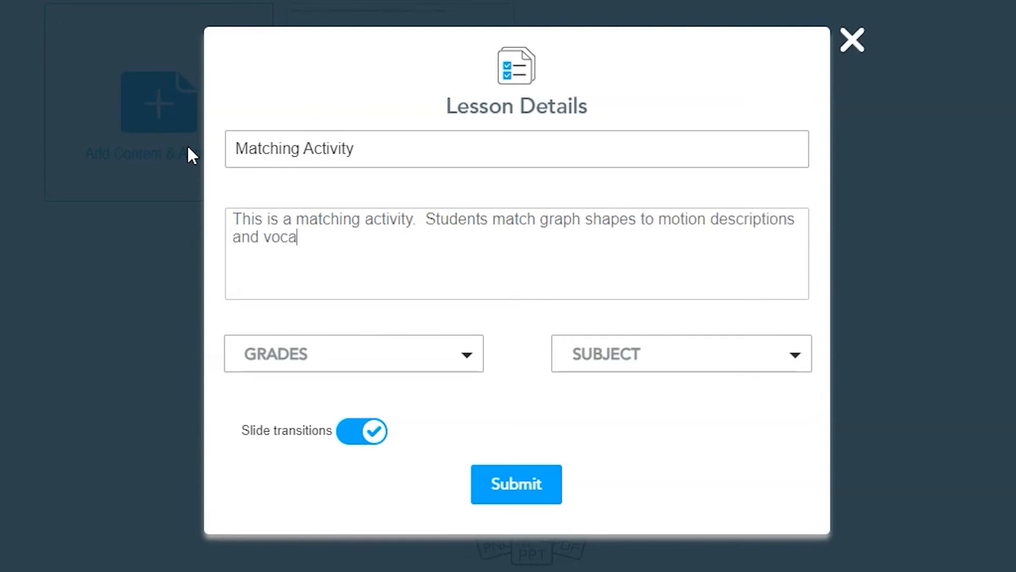
pyautogui.write('bulary to defintions.')
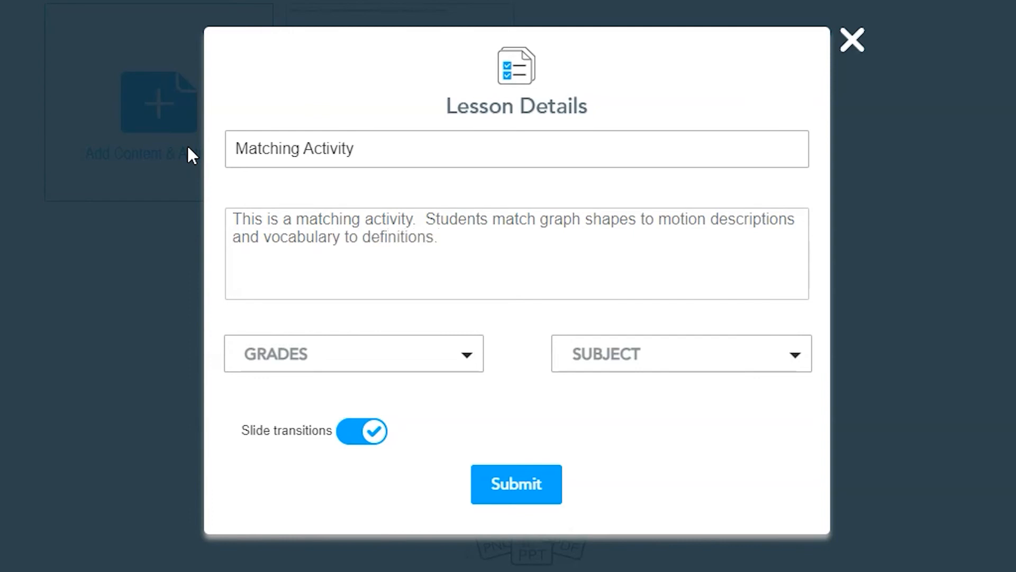
# Step: Tag the lesson 11th grade Science and submit the details
pyautogui.click(353, 353)
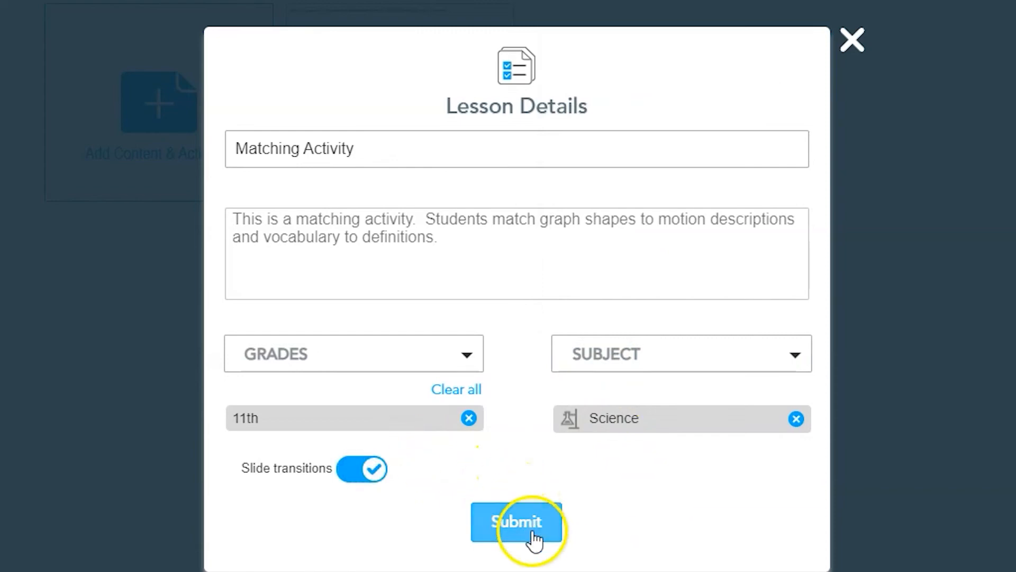
pyautogui.click(516, 522)
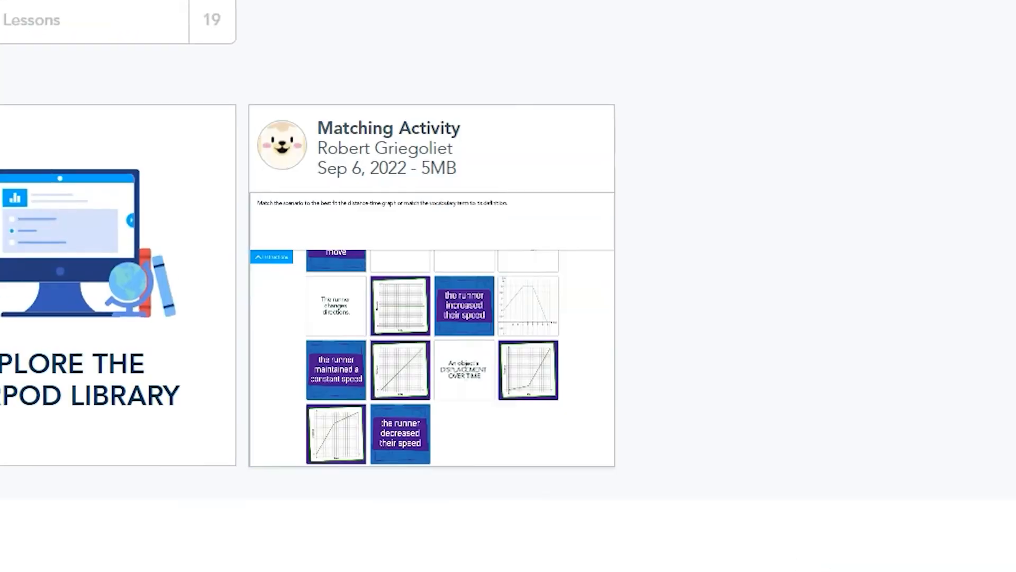
# Step: Launch the Matching Activity lesson from My Library as a Live Participation session
pyautogui.scroll(-3)
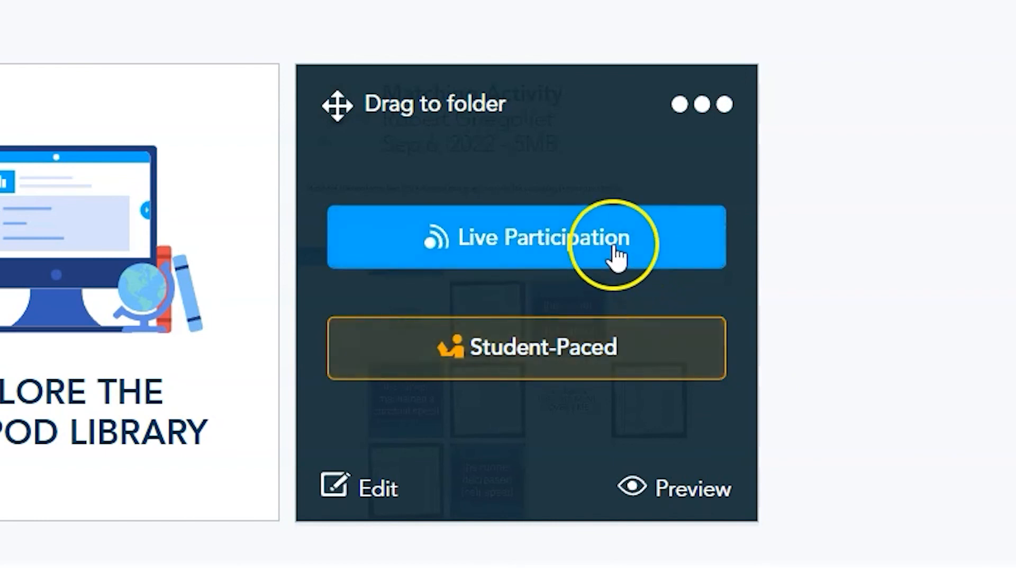
pyautogui.moveTo(612, 243)
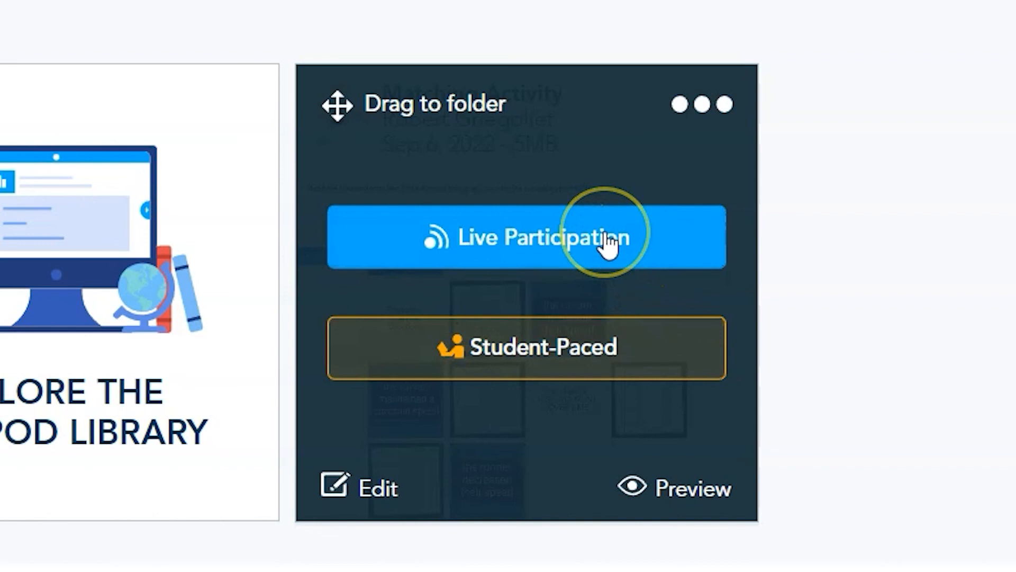
pyautogui.click(606, 233)
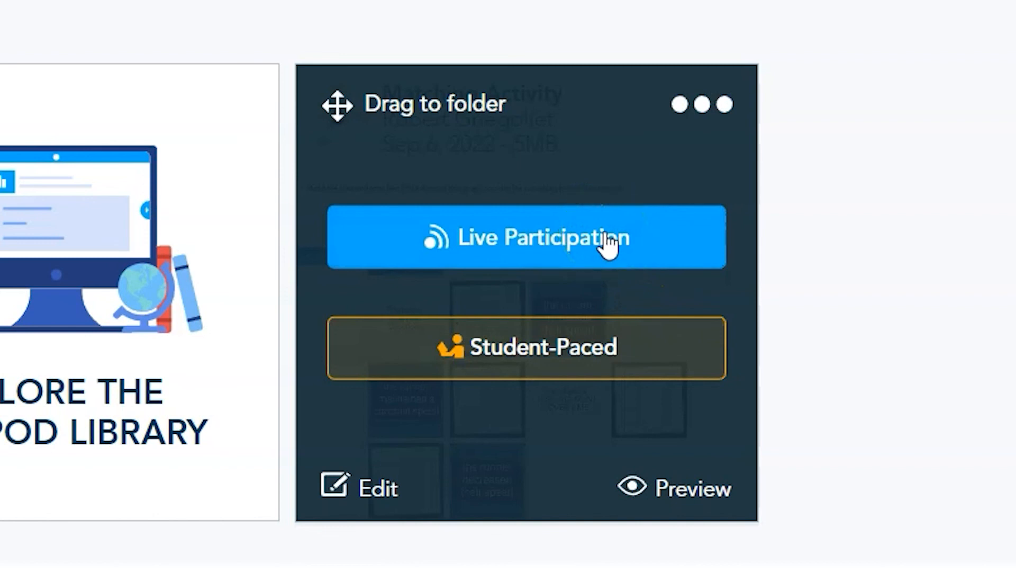